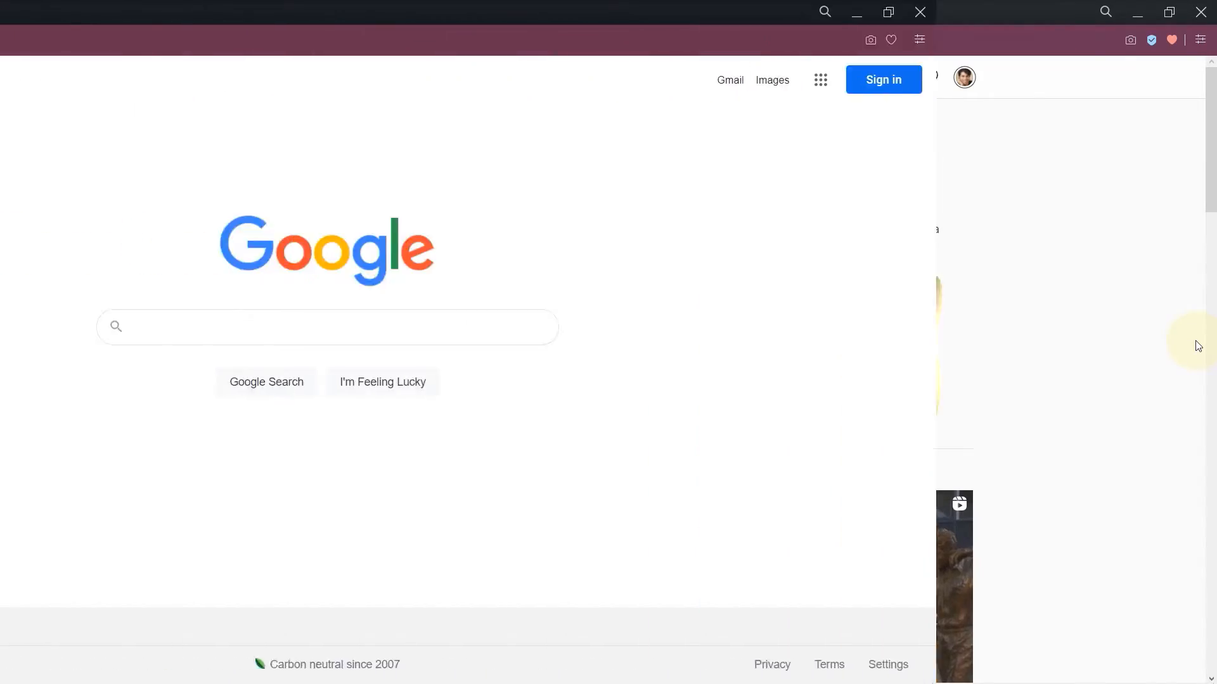
Search Google for 'instagram'
click(495, 327)
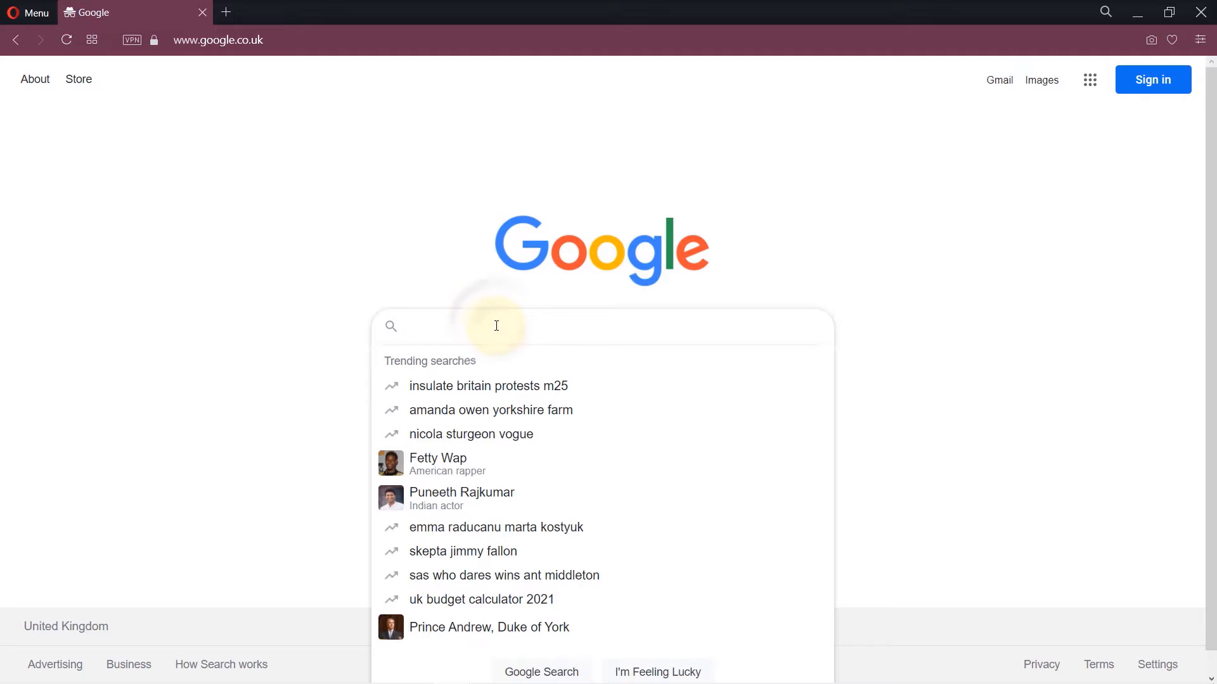
text(instagram)
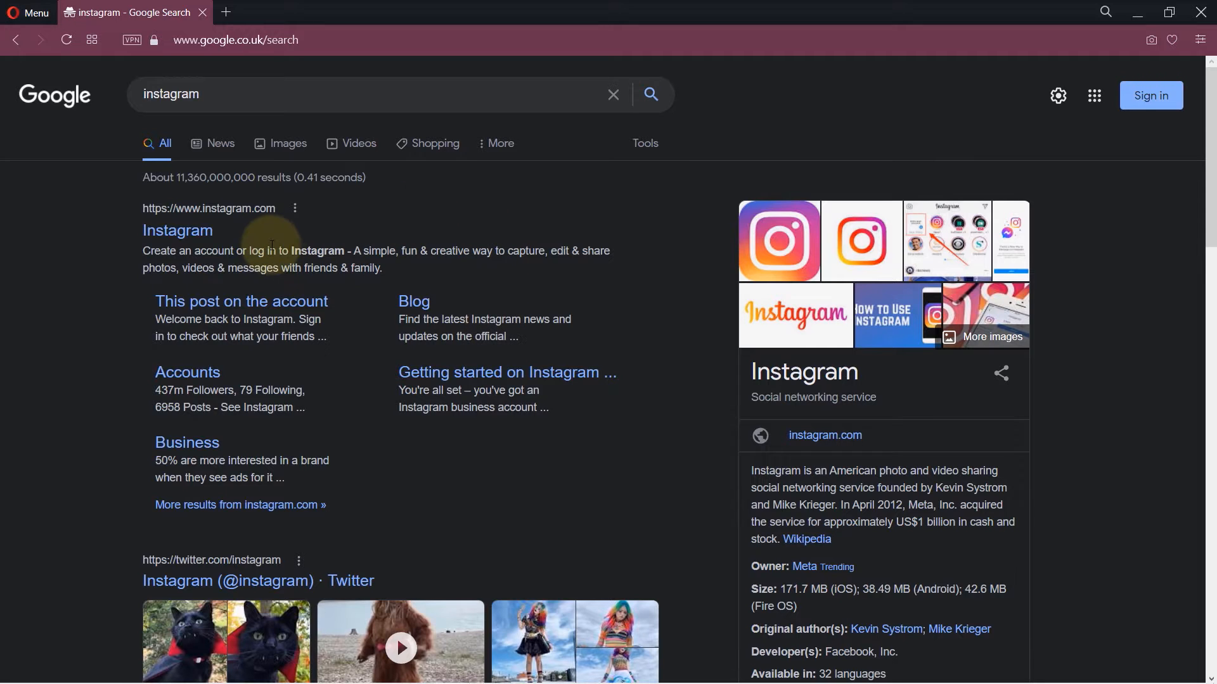
Open the official instagram.com result and log in with the account's username and password
click(177, 230)
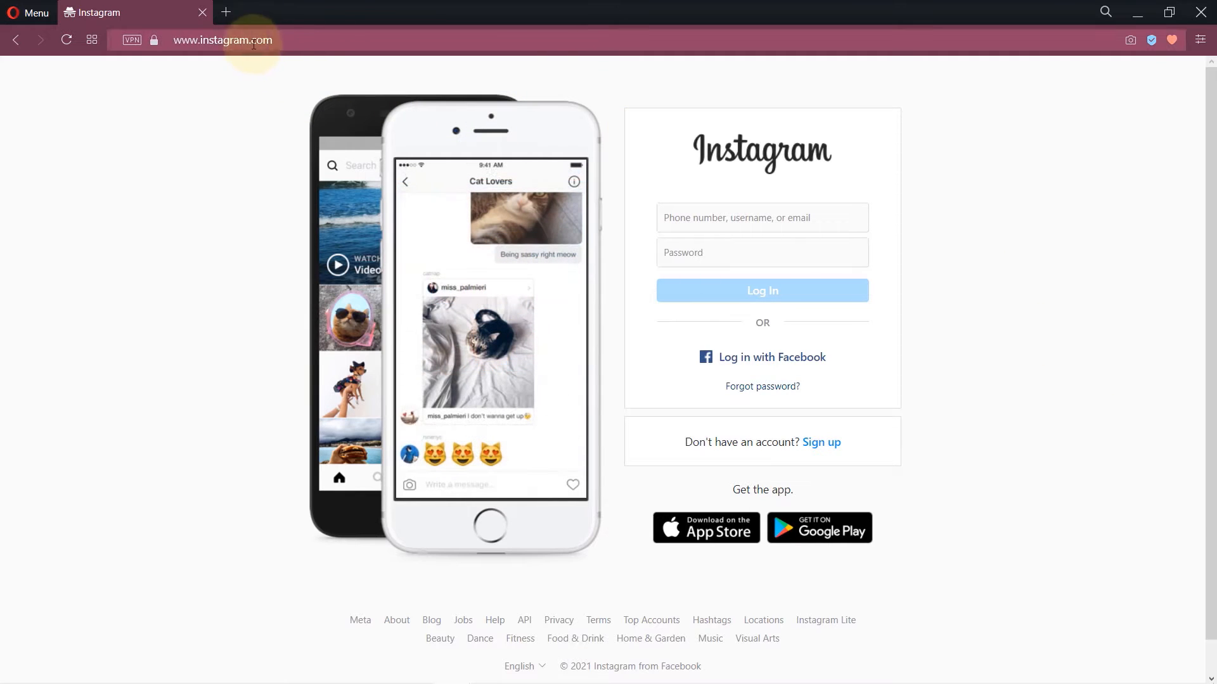
mouse_move(302, 47)
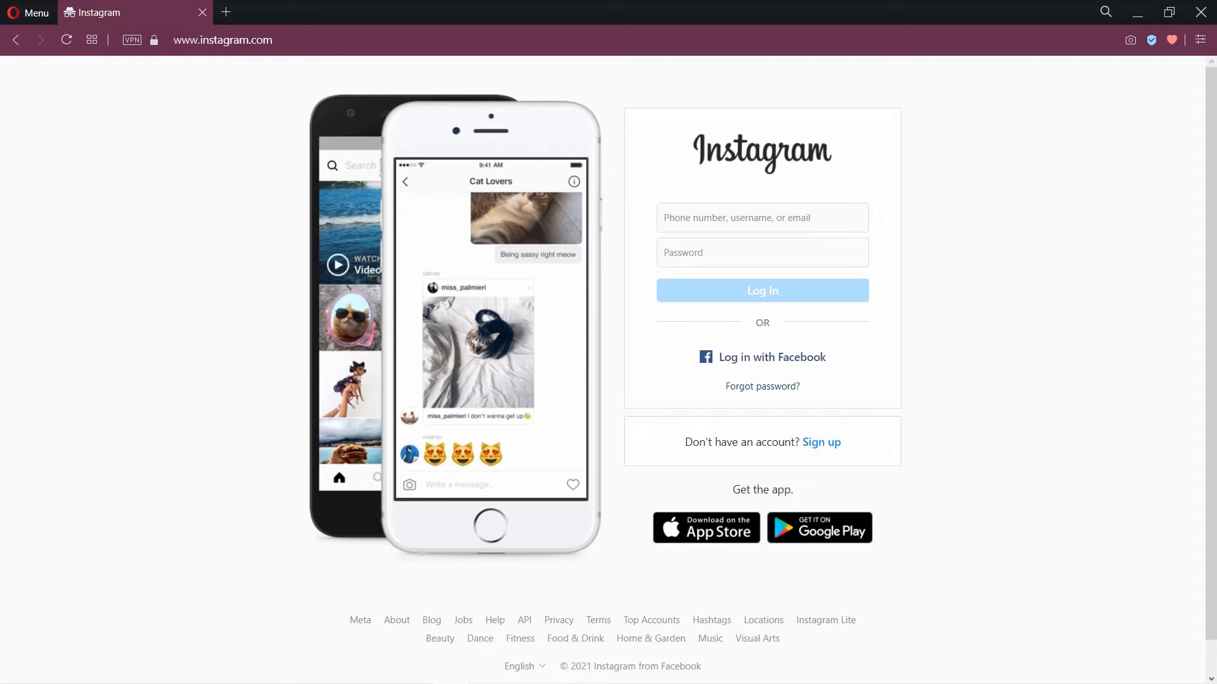
text(bhupindertub)
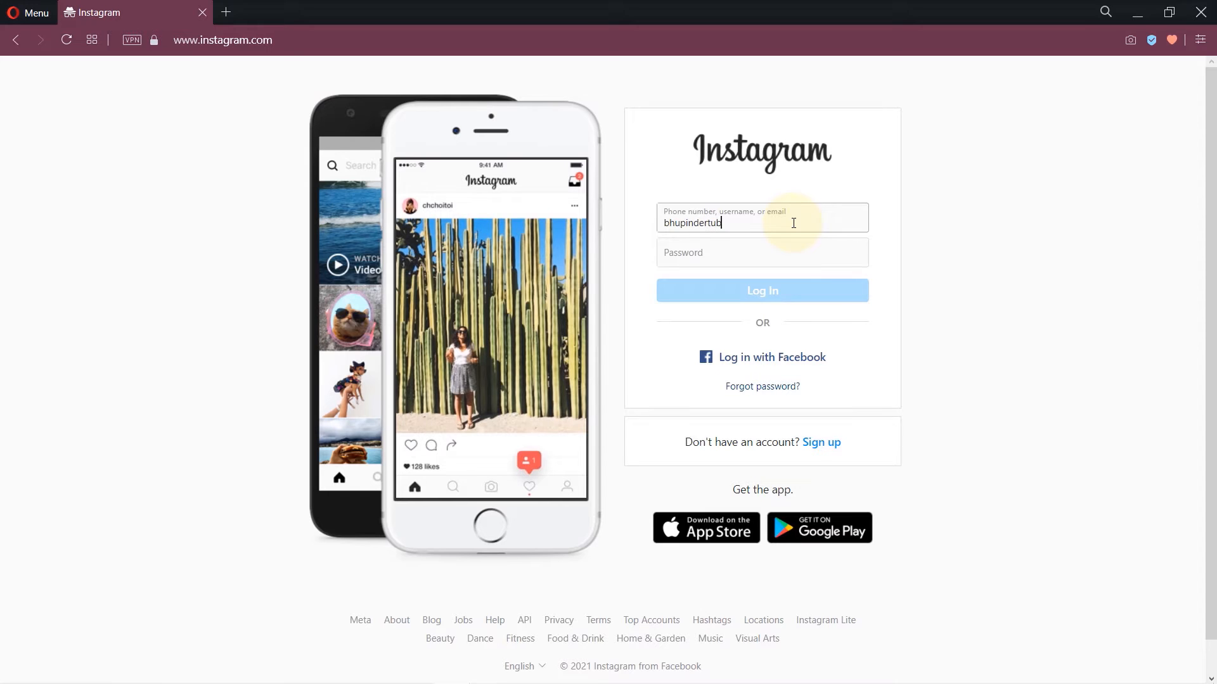
click(763, 290)
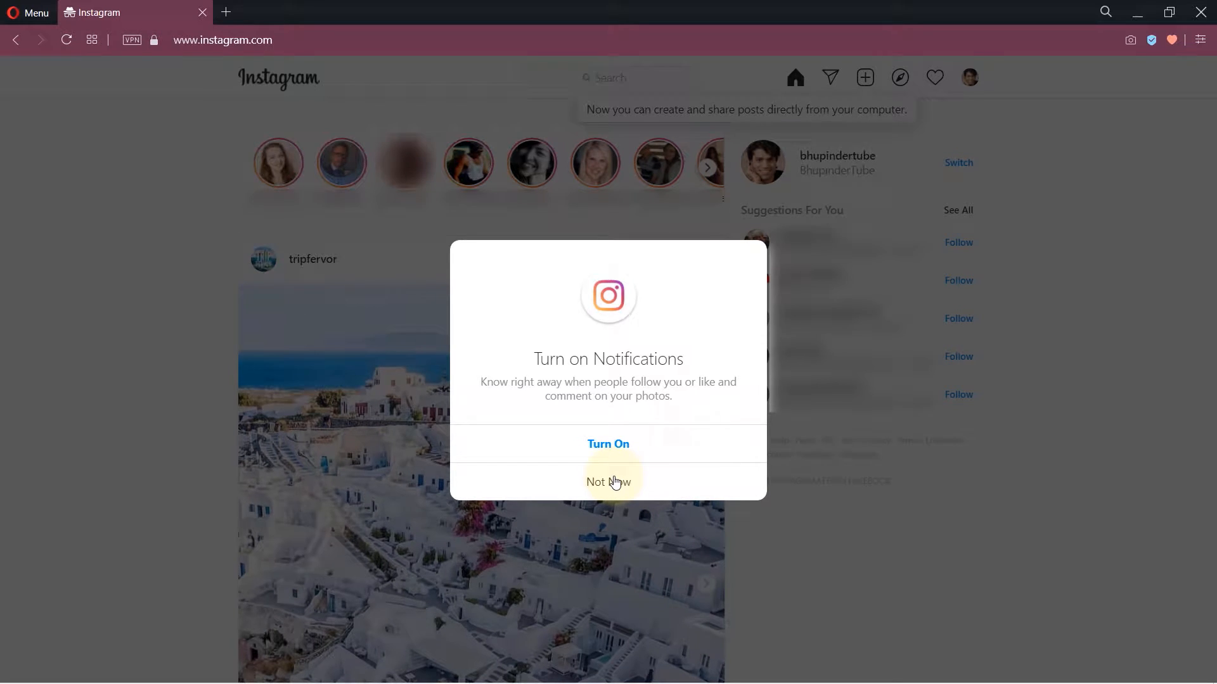
Dismiss the notifications prompt, browse the feed, and open the profile's Reels tab
click(609, 481)
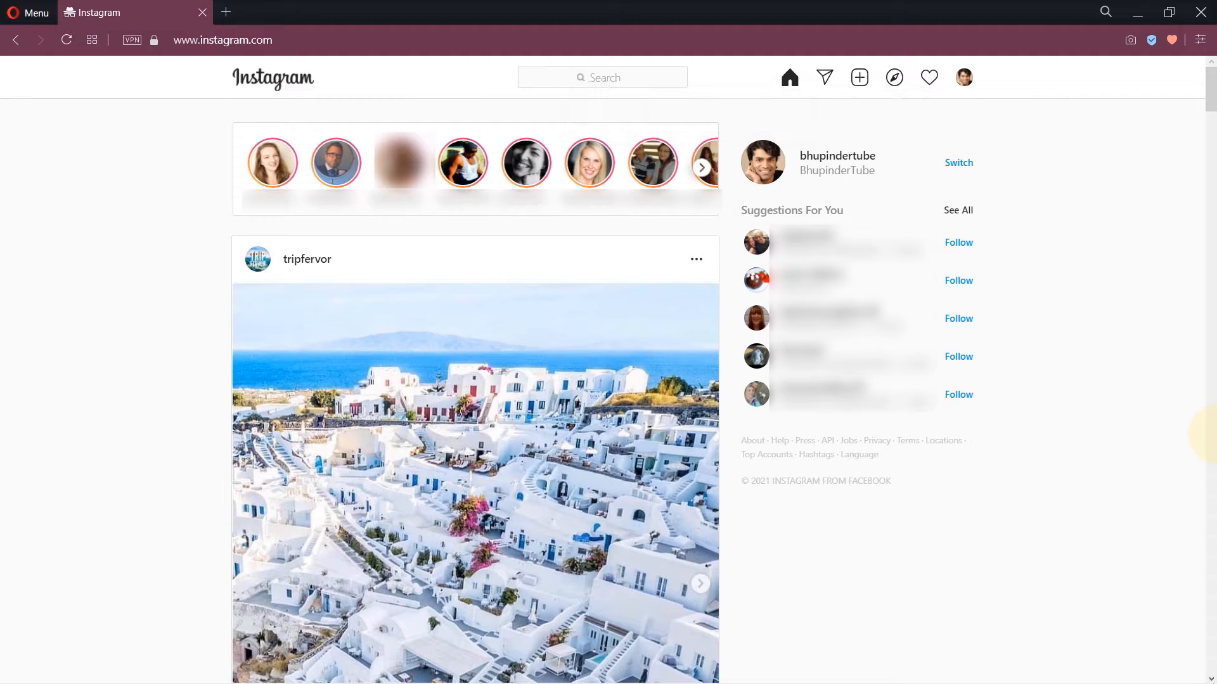
scroll(down, 3)
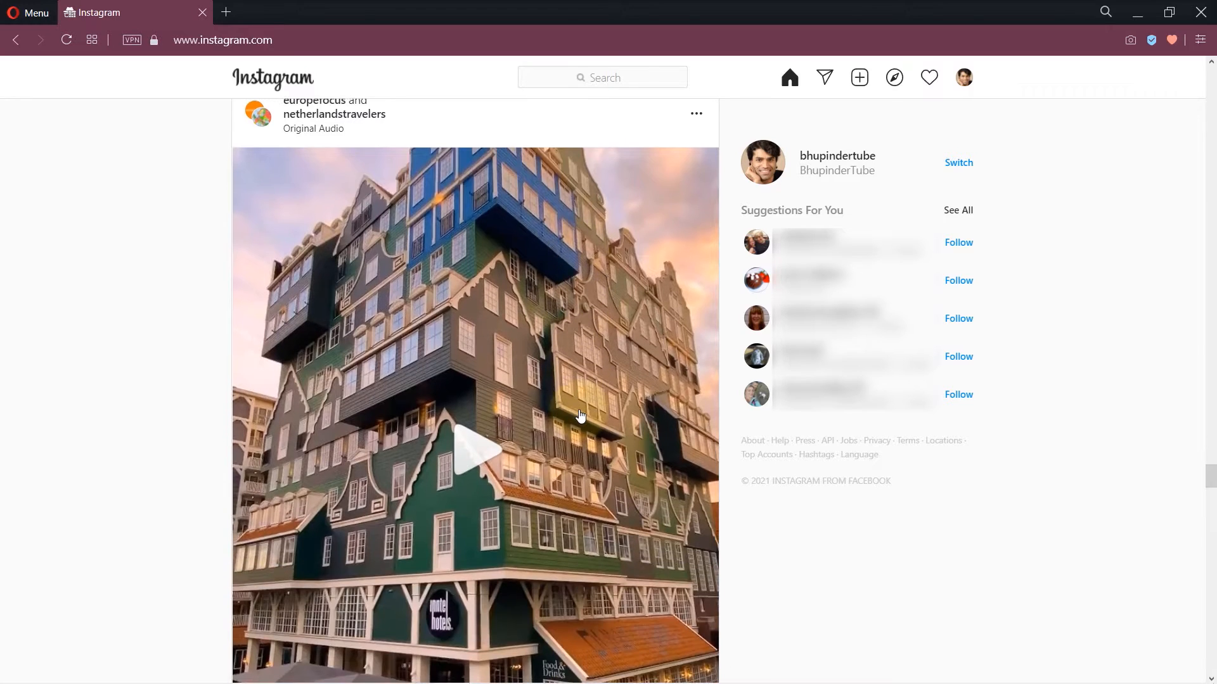
click(474, 458)
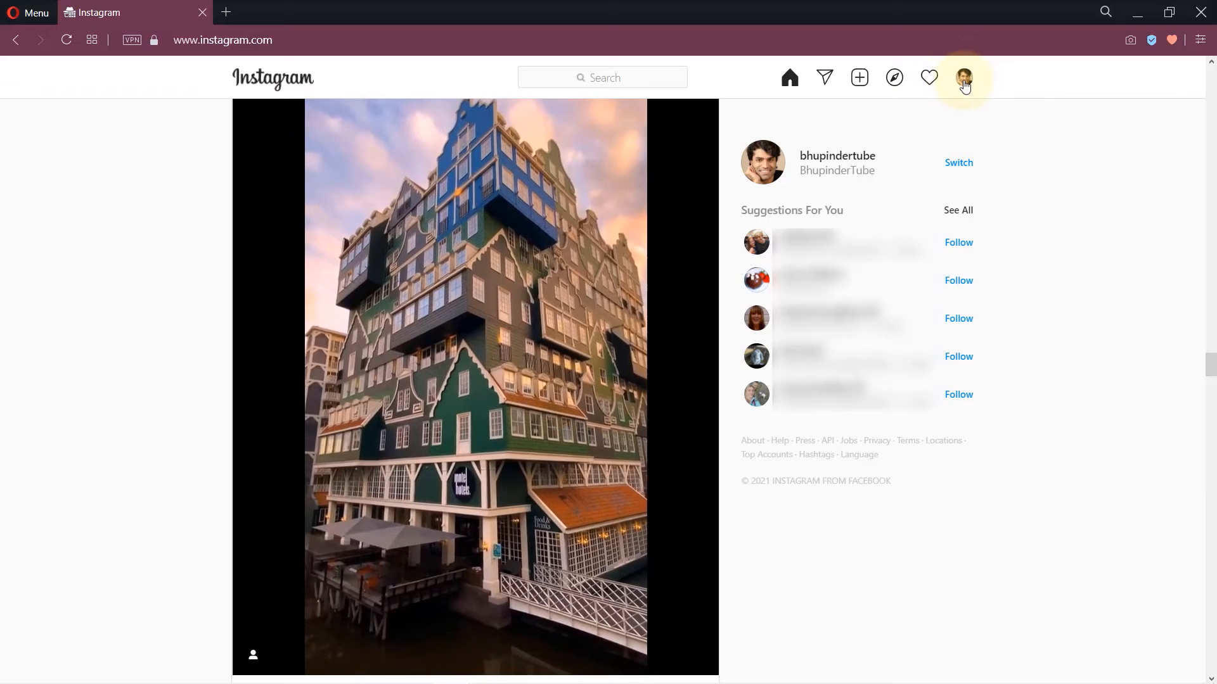
click(964, 78)
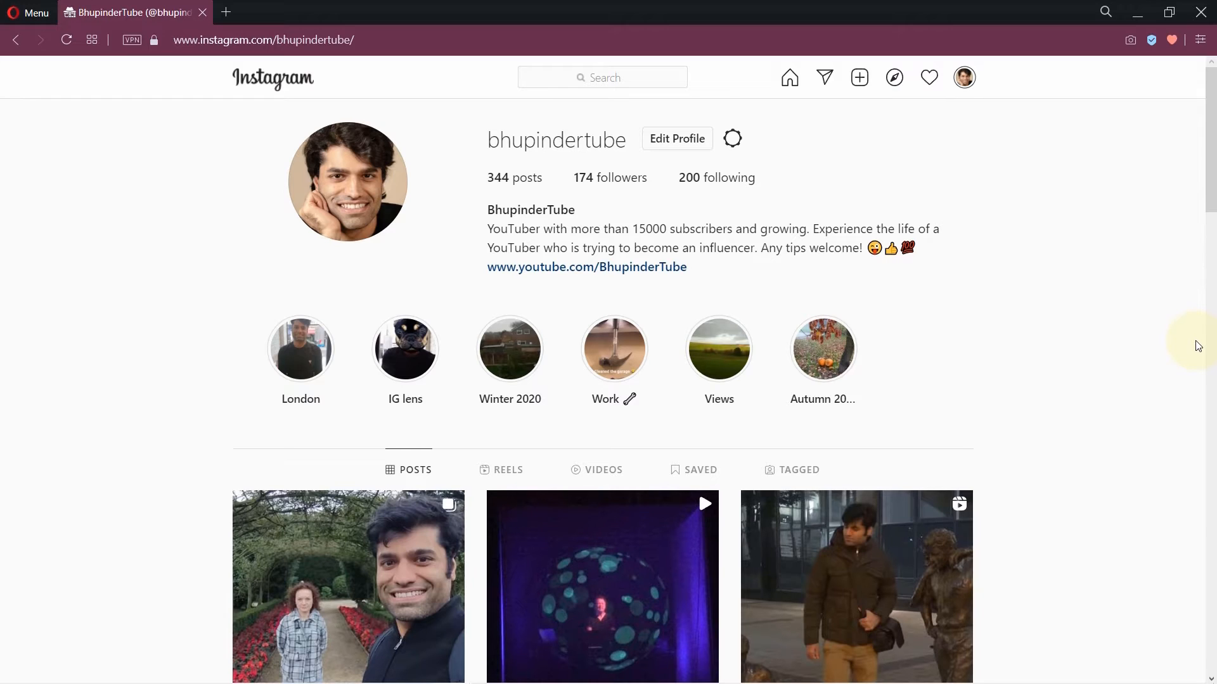
mouse_move(1190, 356)
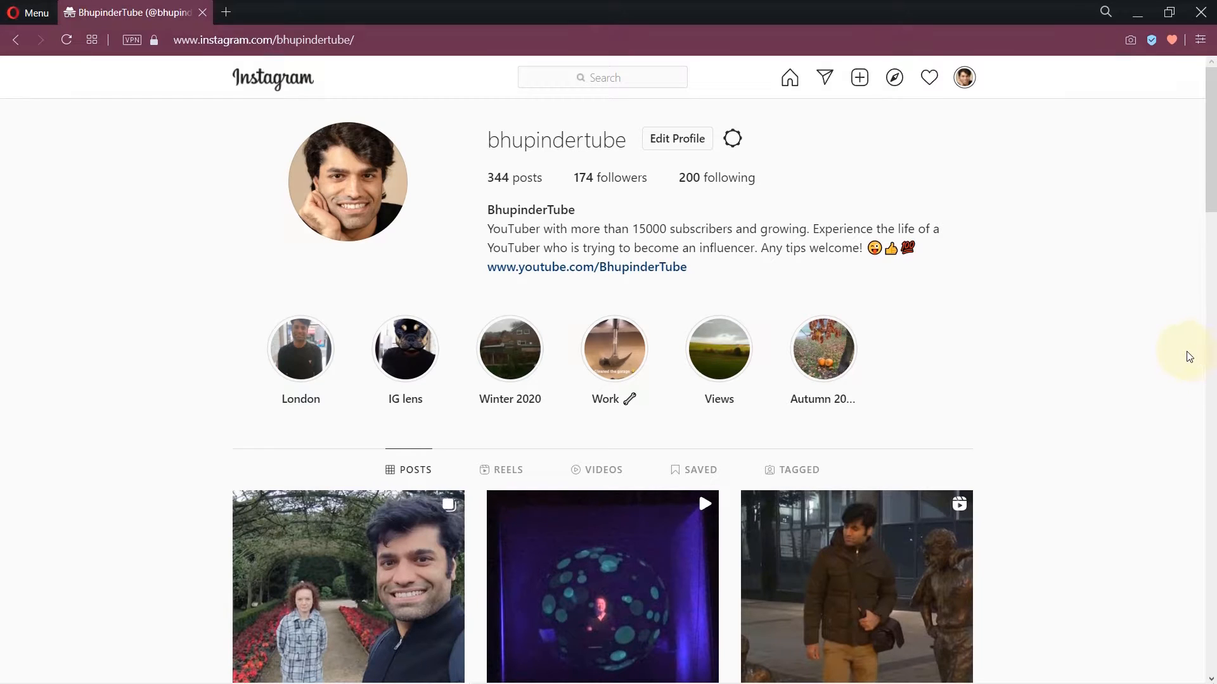
click(508, 470)
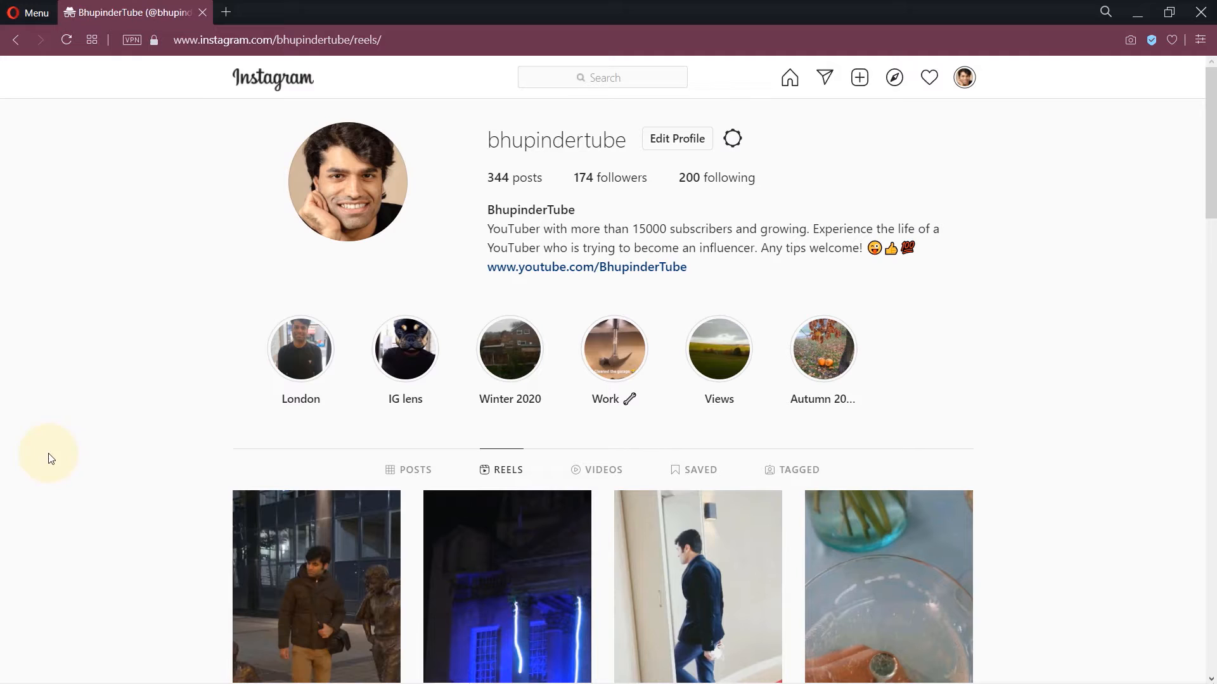
mouse_move(1024, 394)
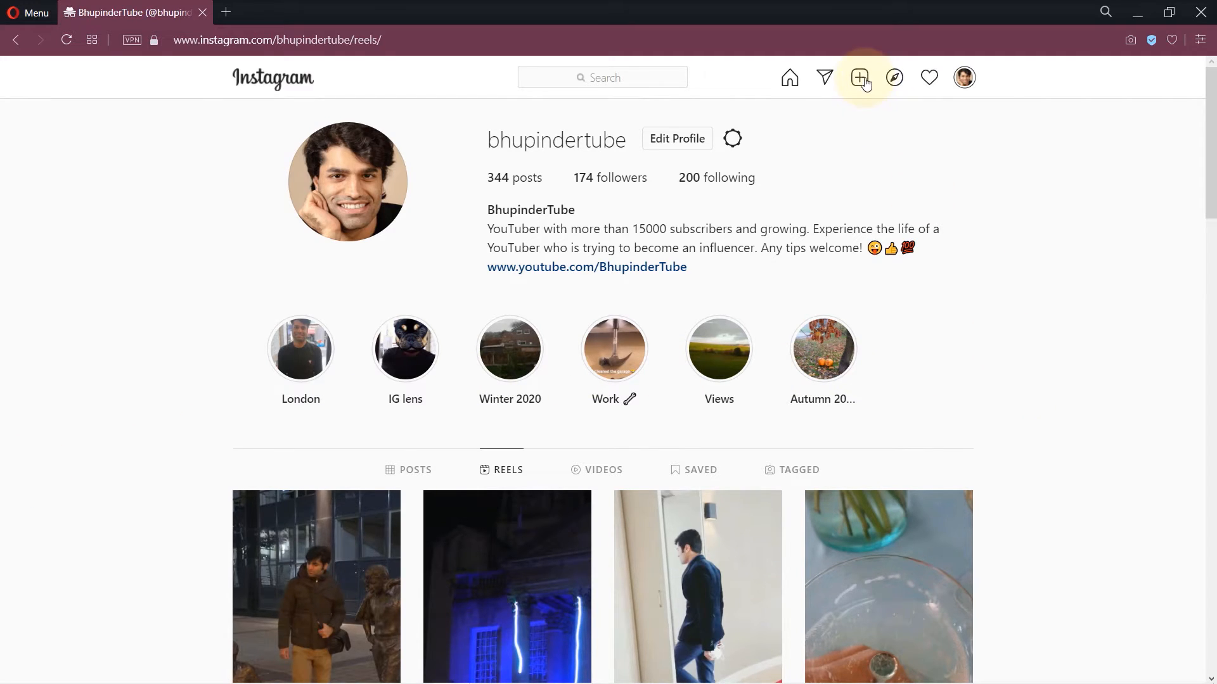
Start a new post with the clip and keep its Original aspect ratio
click(860, 78)
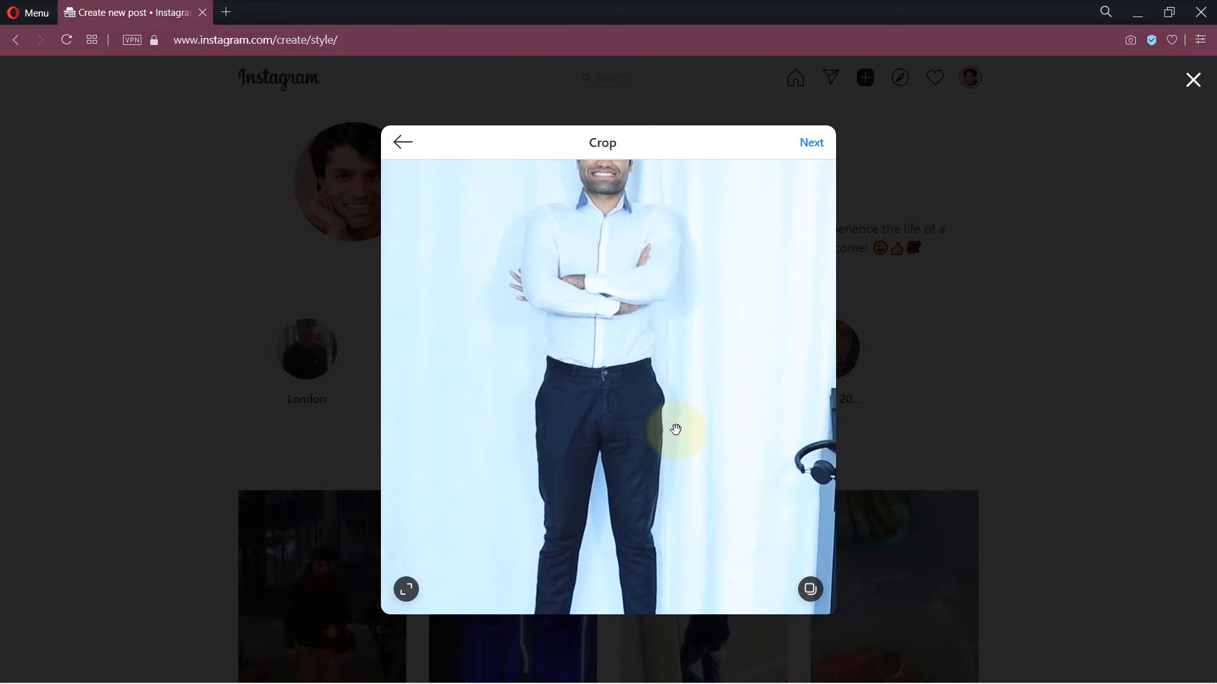
click(405, 589)
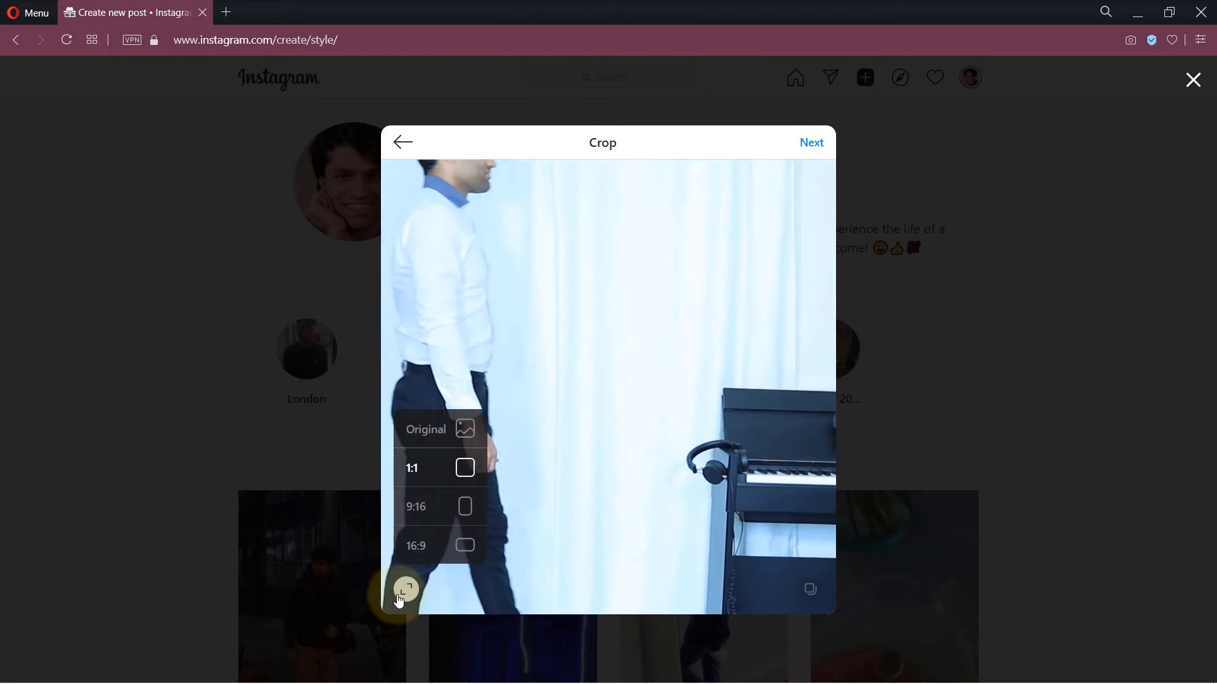
click(465, 429)
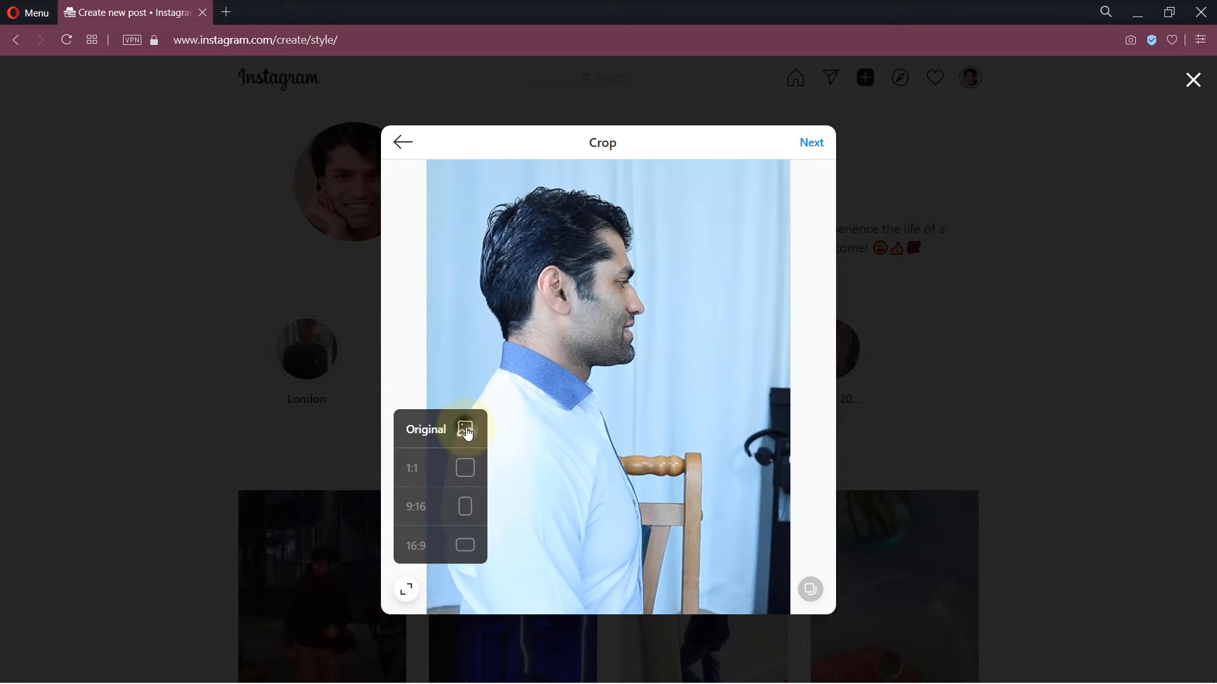
click(465, 429)
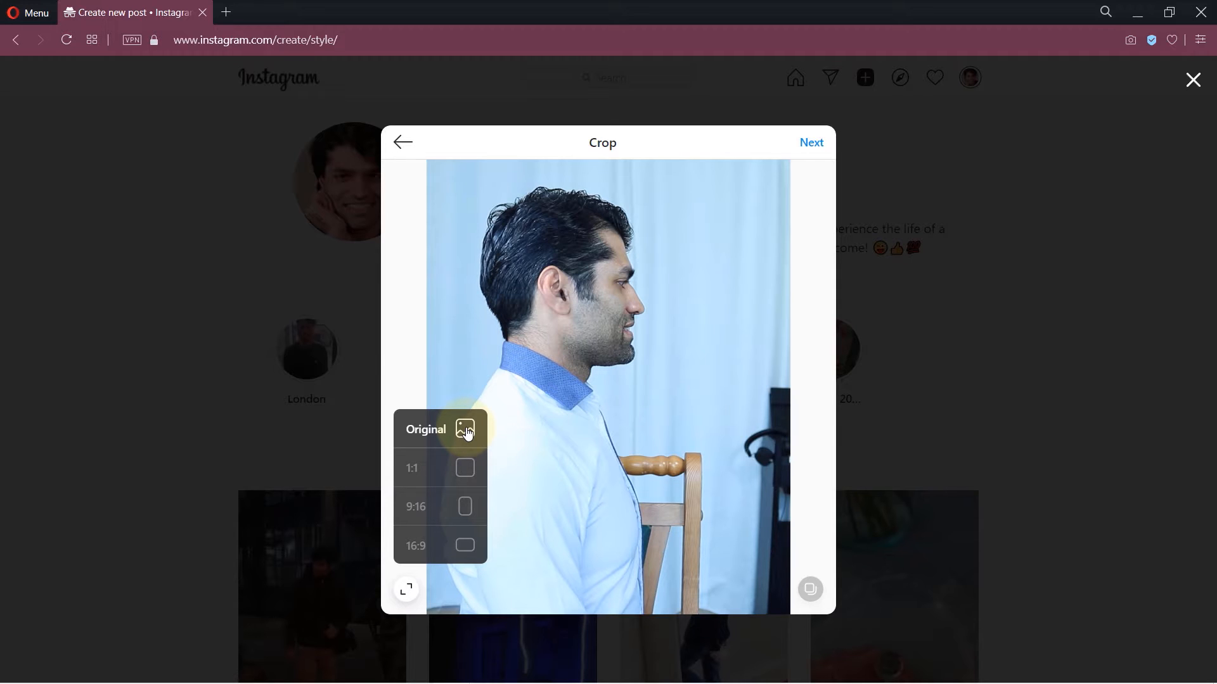
Try 1:1 and 9:16 crops, then return the clip to Original proportions
click(465, 468)
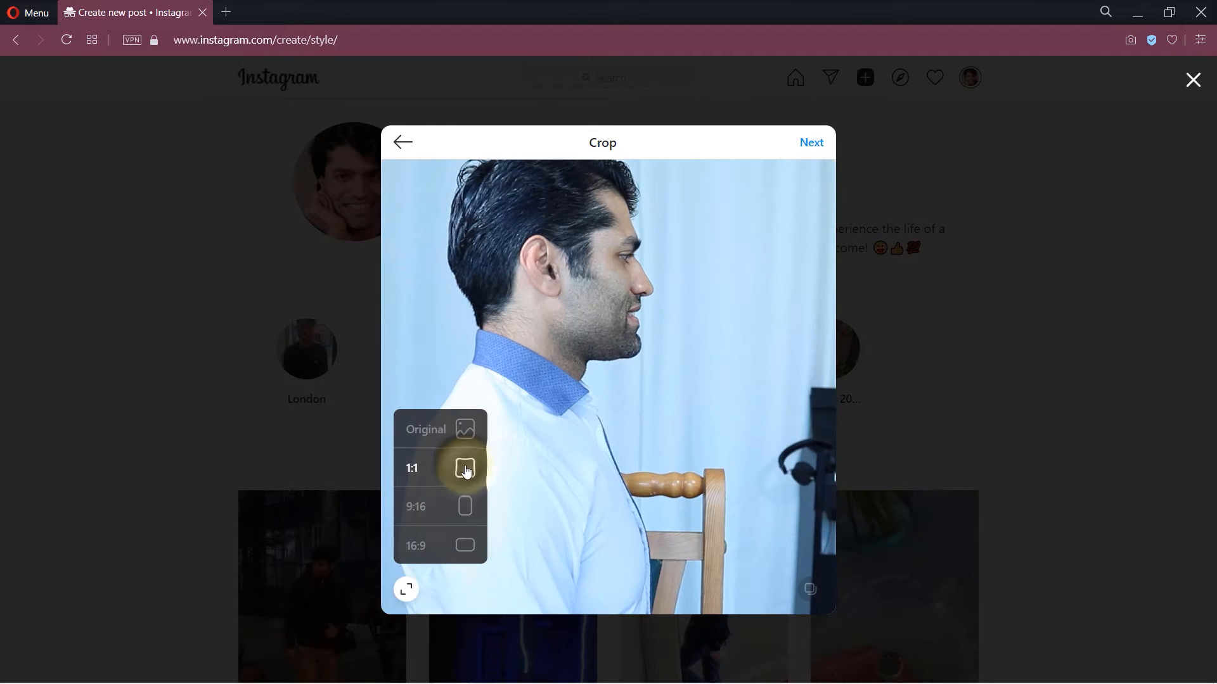
click(465, 429)
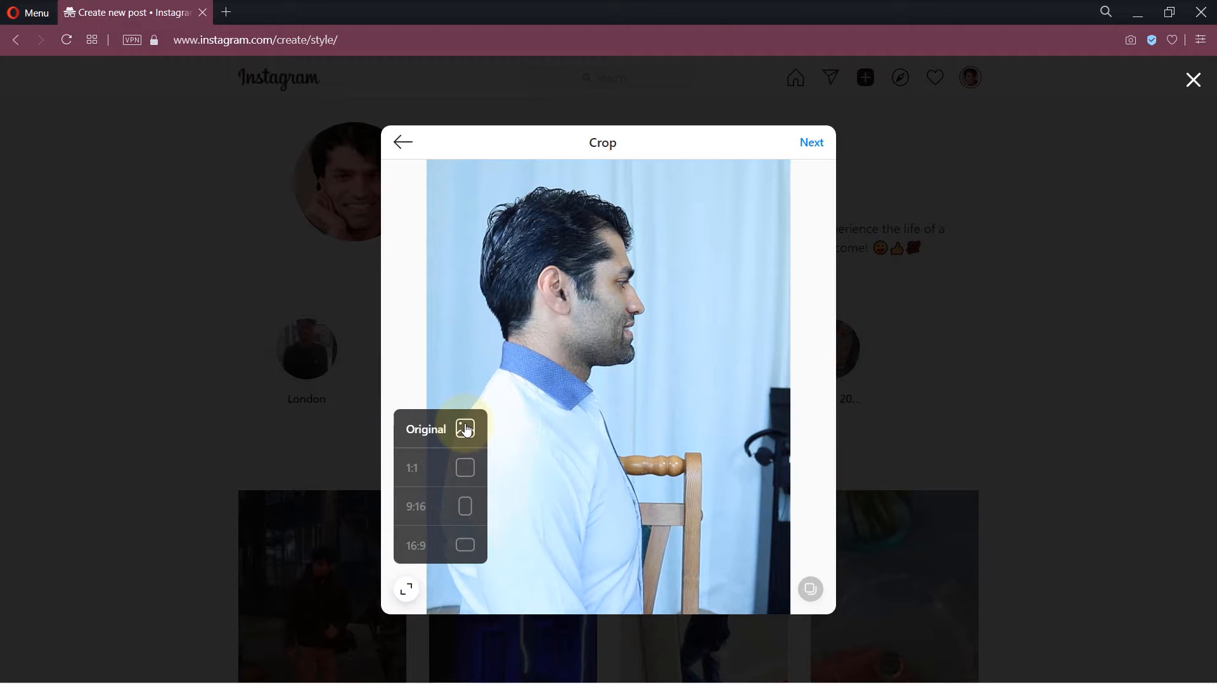
mouse_move(470, 545)
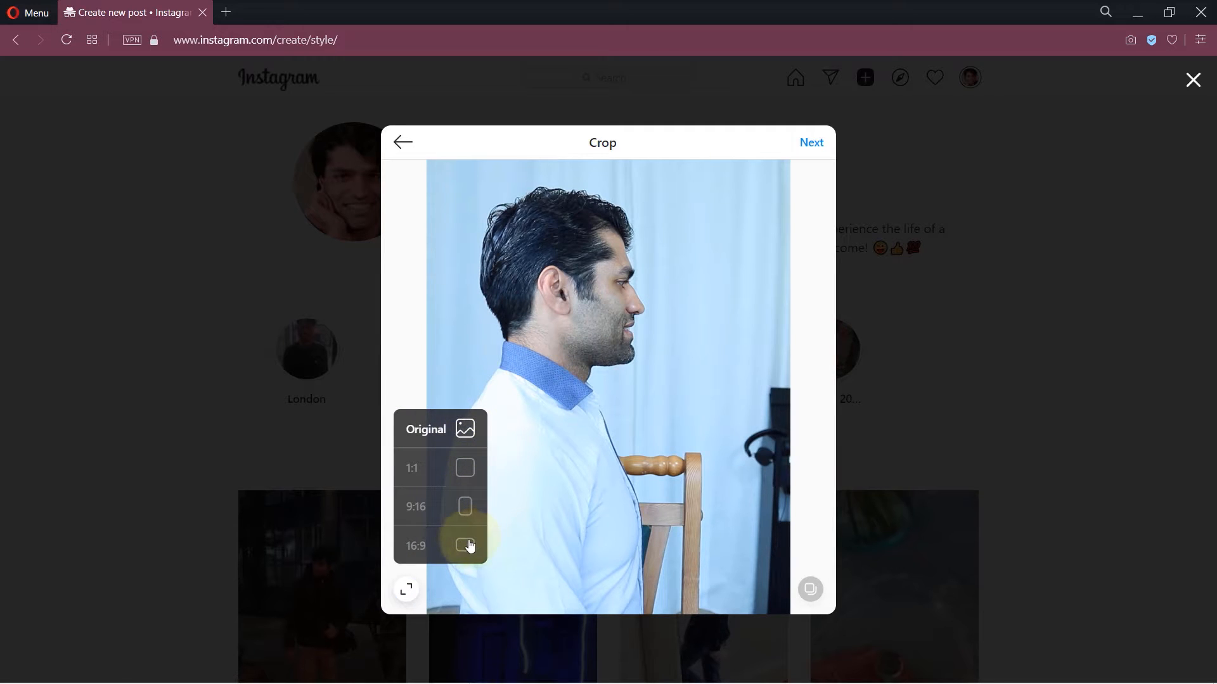
click(465, 507)
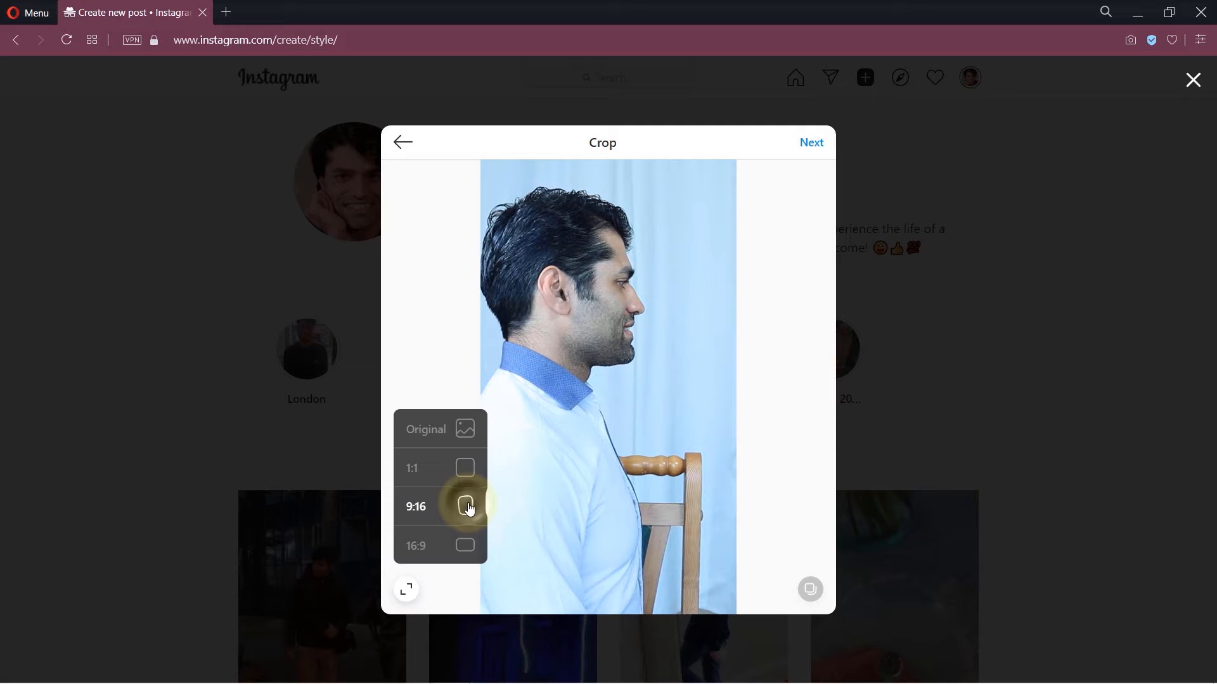
click(465, 469)
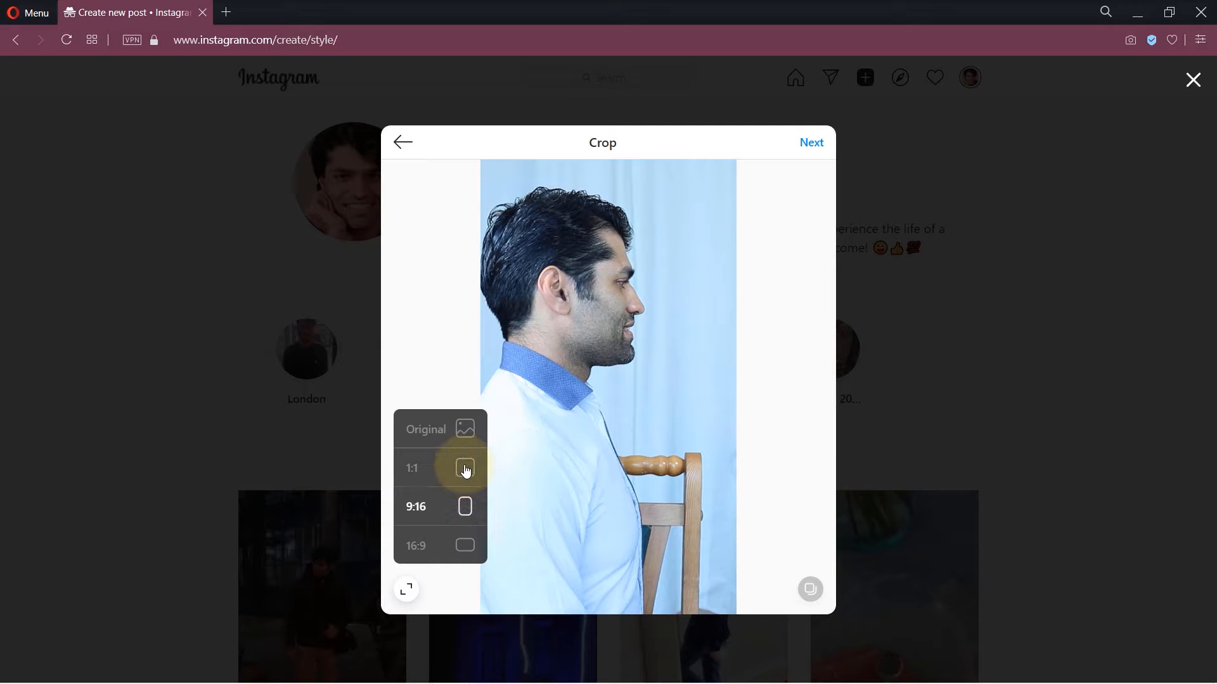
click(441, 429)
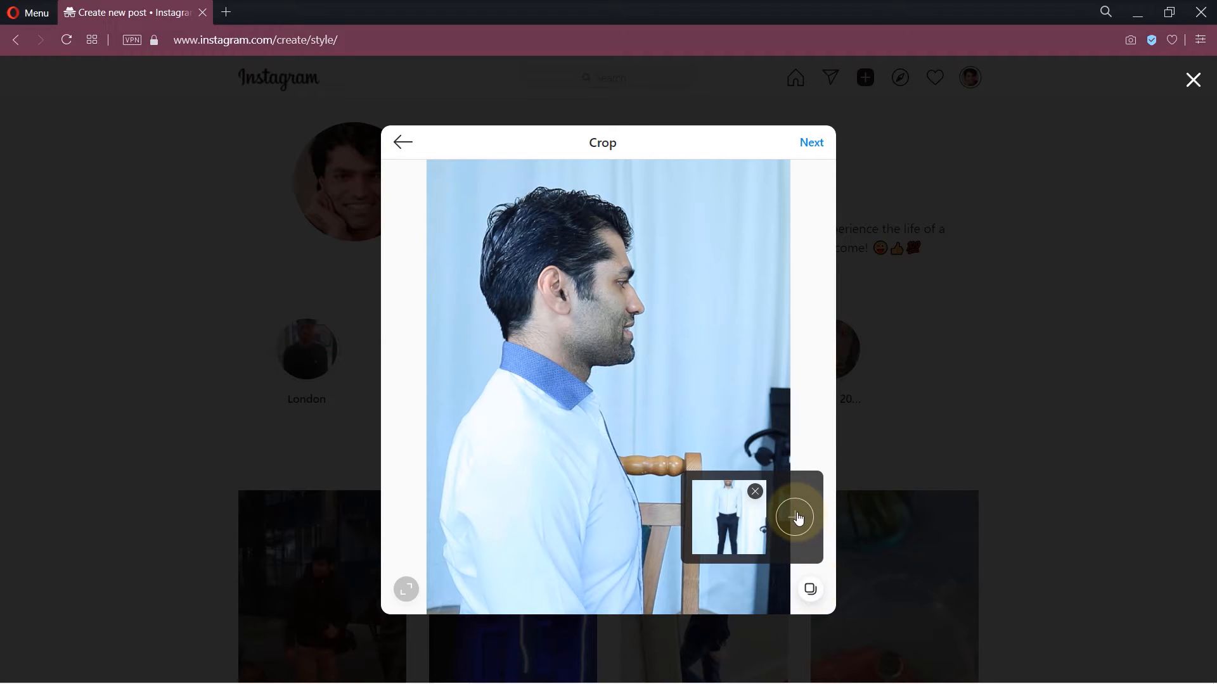
click(794, 517)
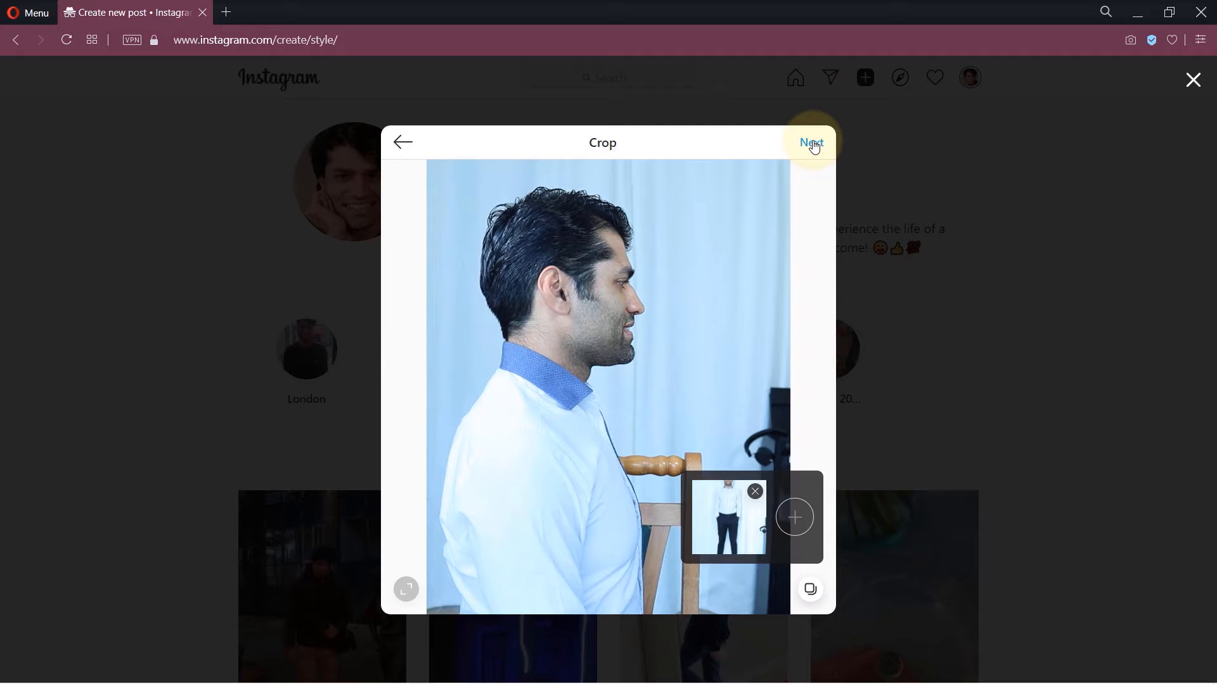
Set the close-up smiling frame as cover photo and leave video sound on
click(812, 142)
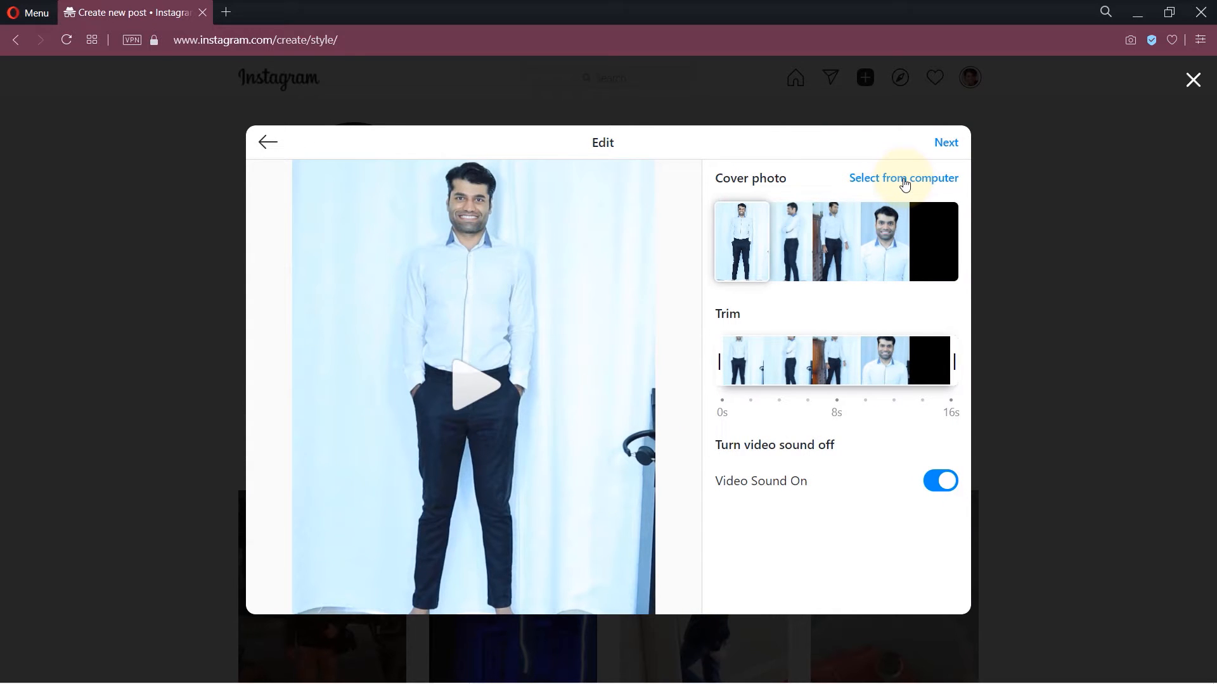
mouse_move(858, 204)
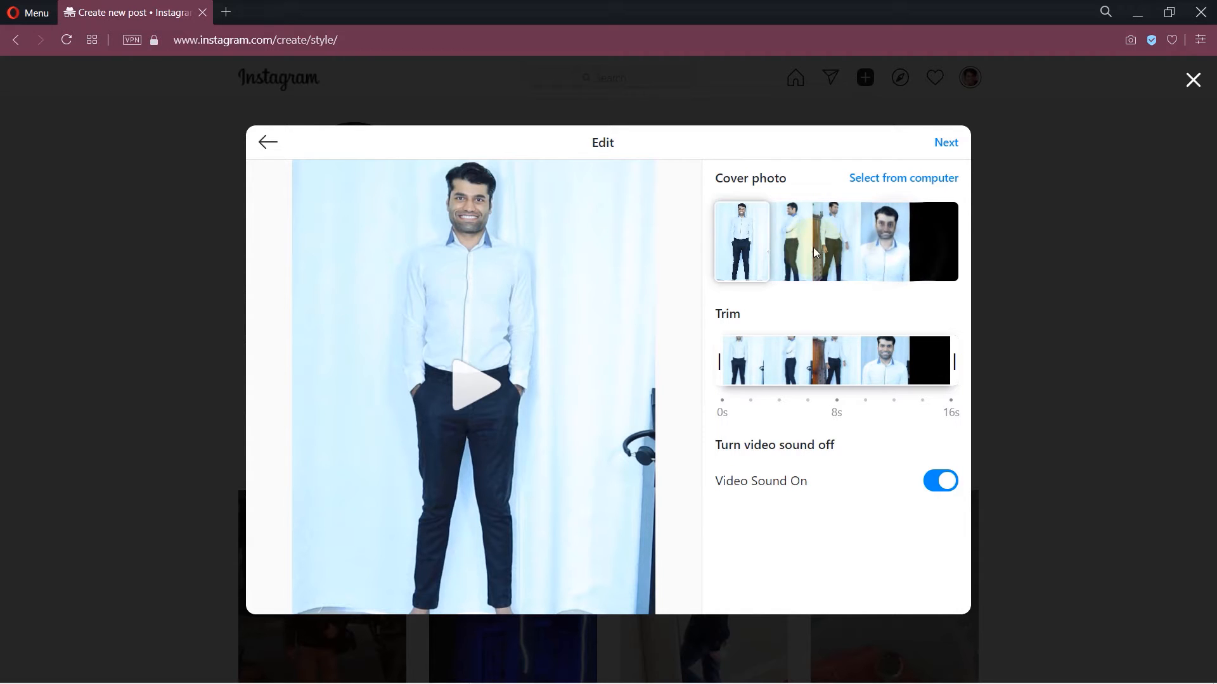
click(877, 254)
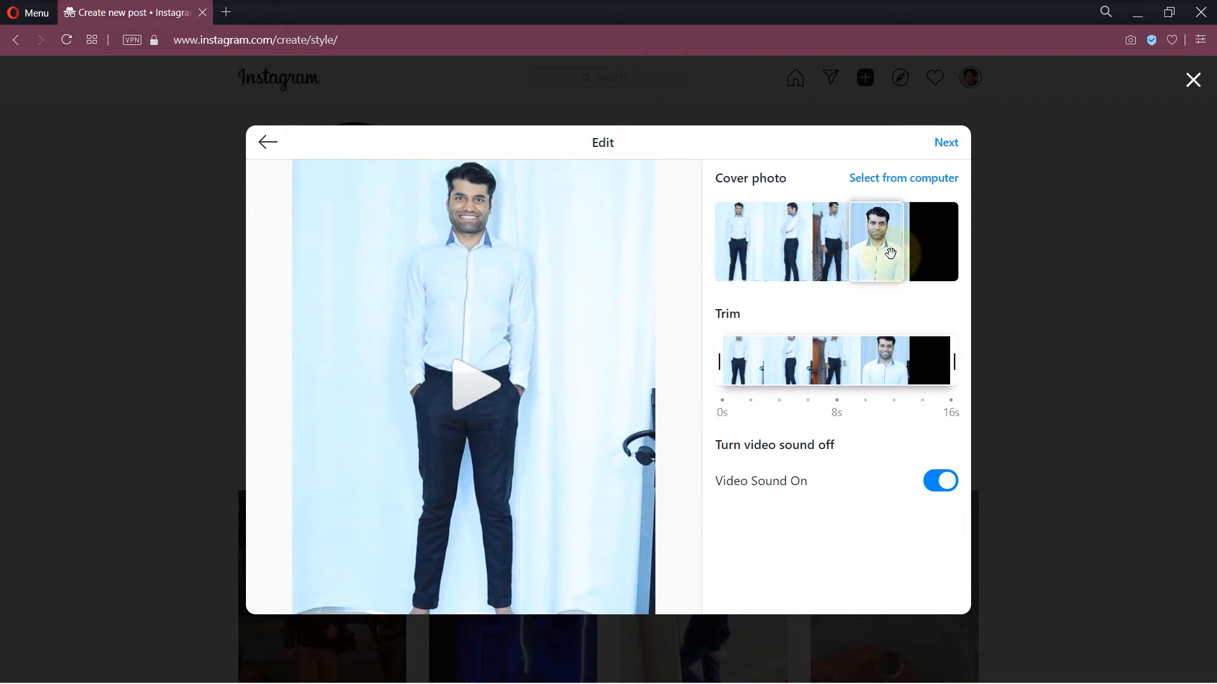
click(880, 253)
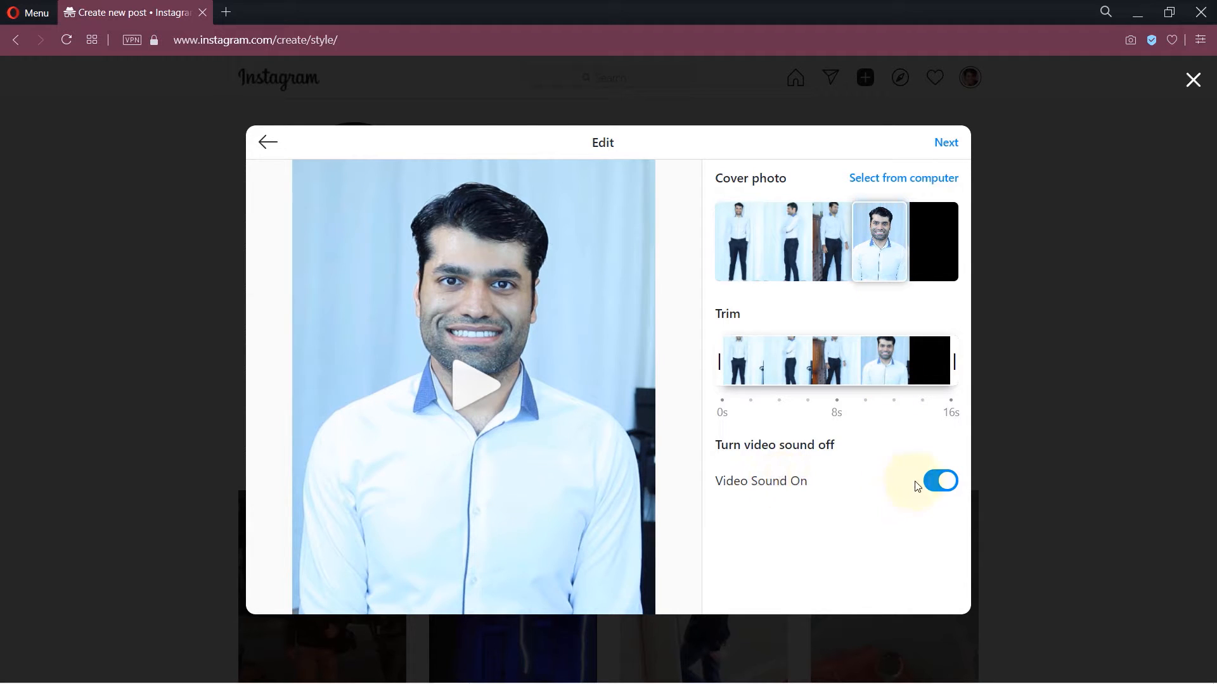
click(939, 481)
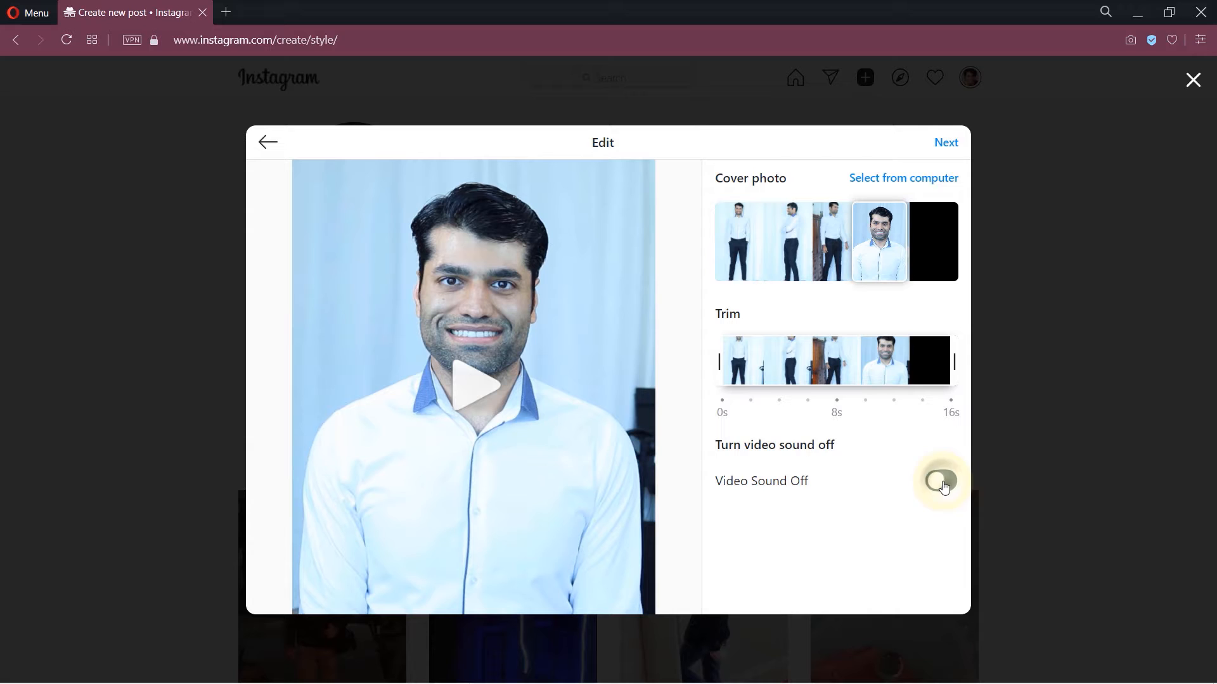
click(939, 480)
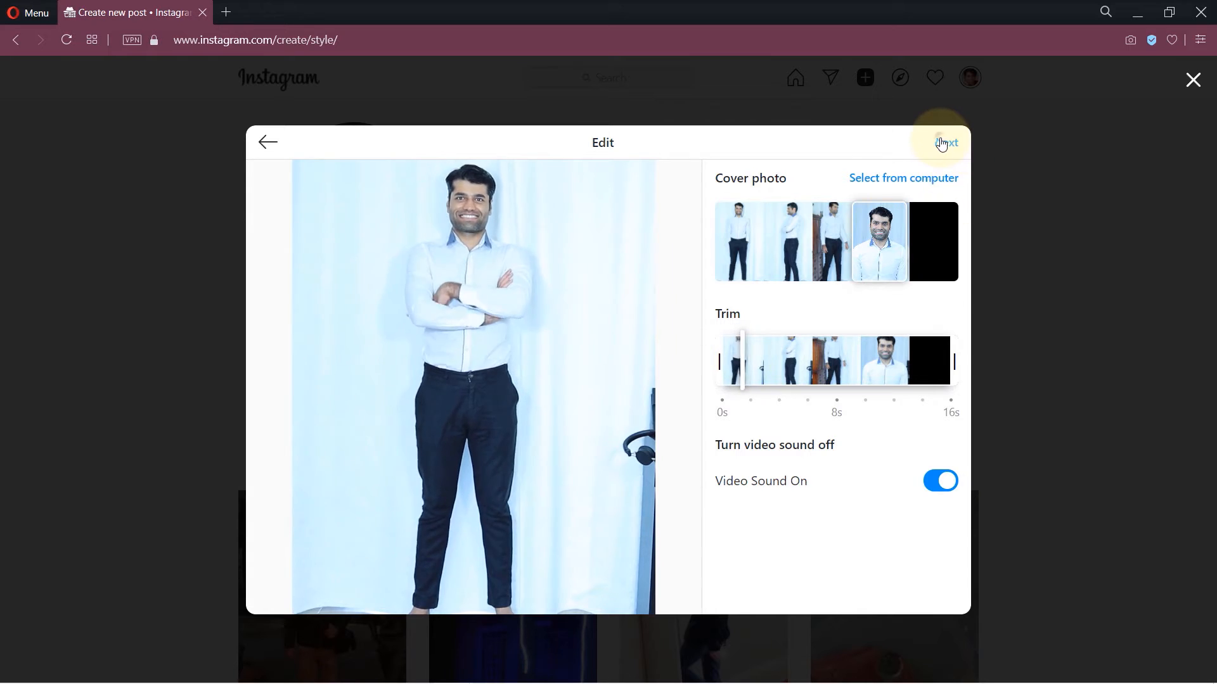
Caption the video 'Shirt and trouser try on!'
click(947, 143)
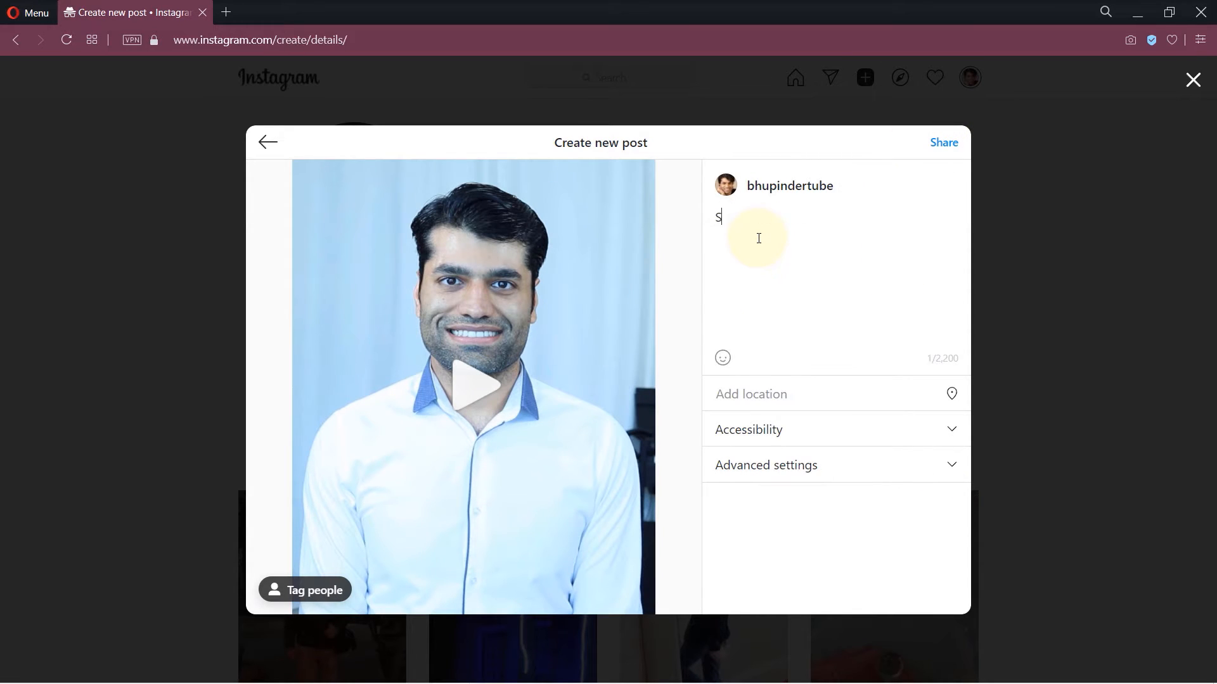
text(hirt and trouser try on)
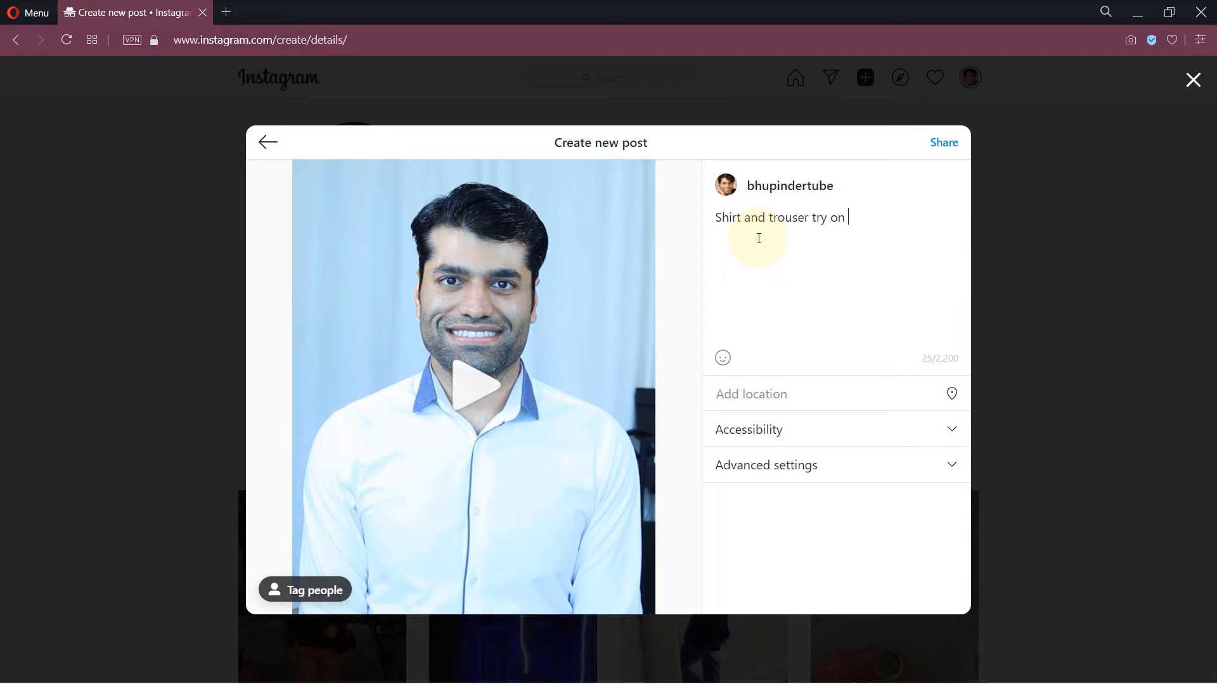
text(!)
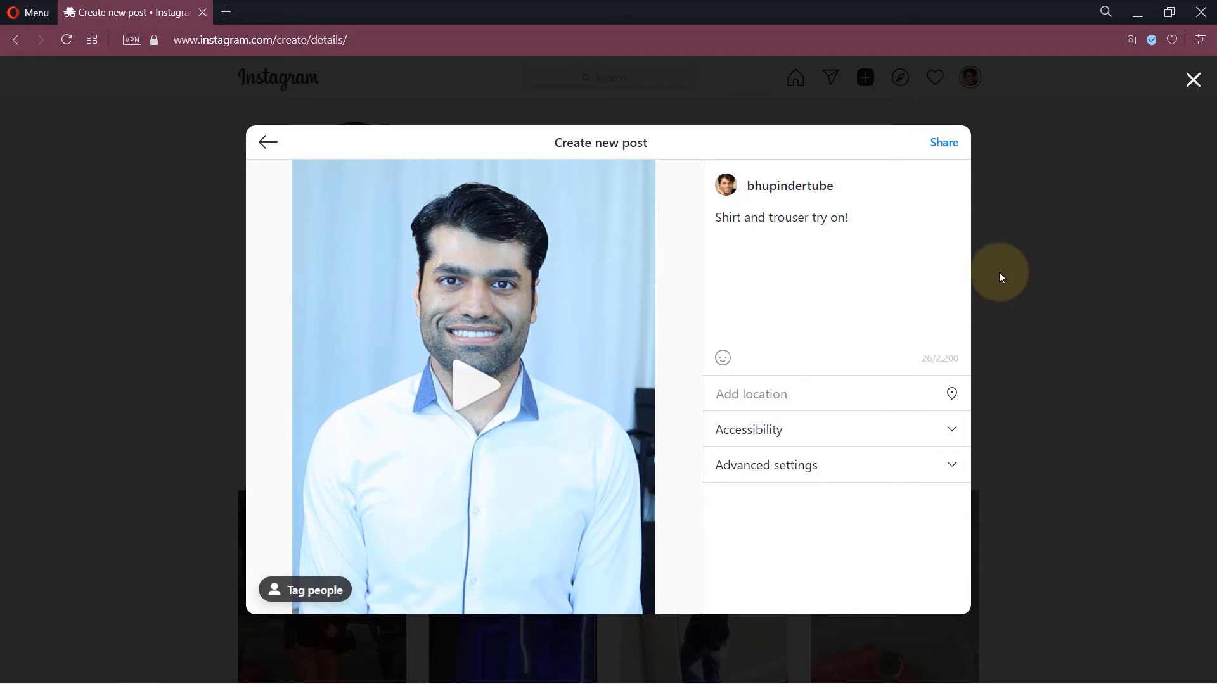
Add hashtags #fashion, #actor, #model, #youtuber, #shirt, #tryon, #tryonhaul and share the post
click(766, 465)
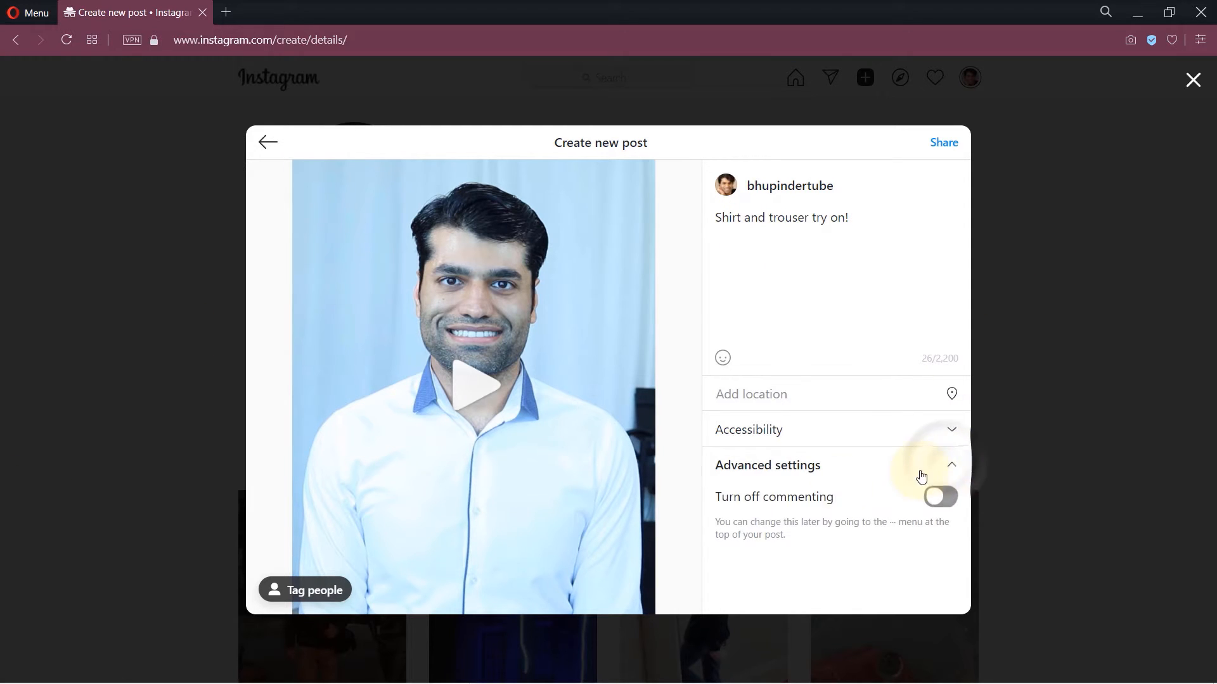
mouse_move(886, 540)
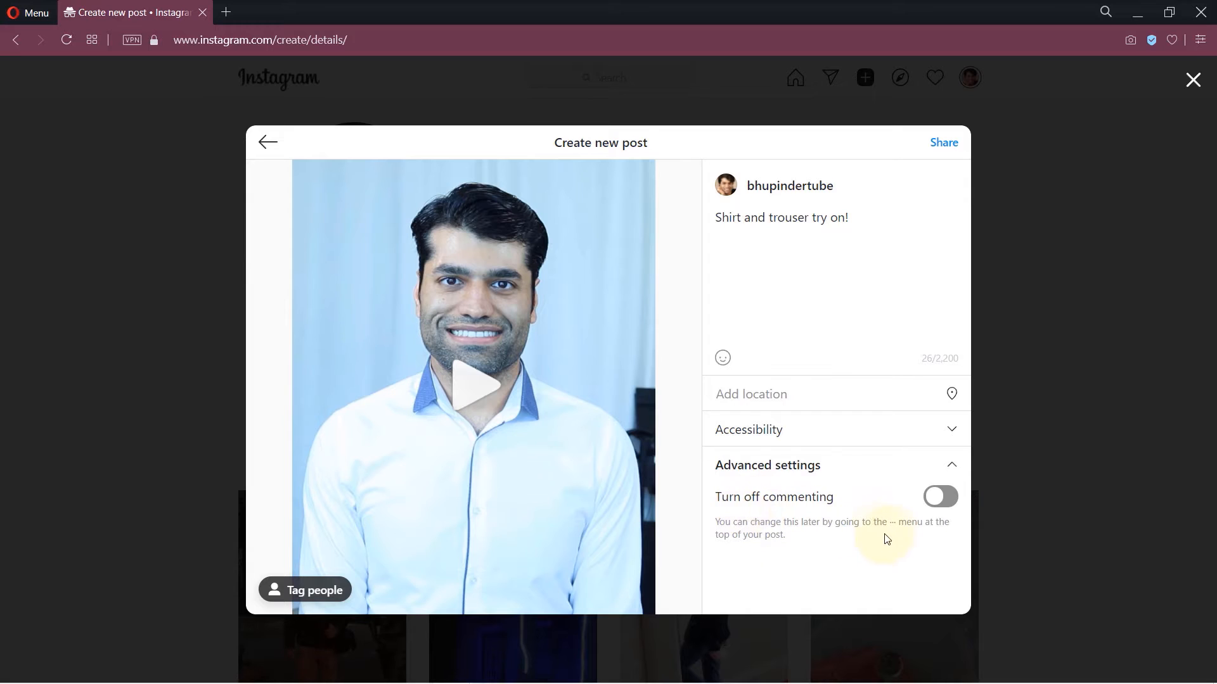
text(#fashion #actor #model #youtuber #shirt #tryon #tryonhaul)
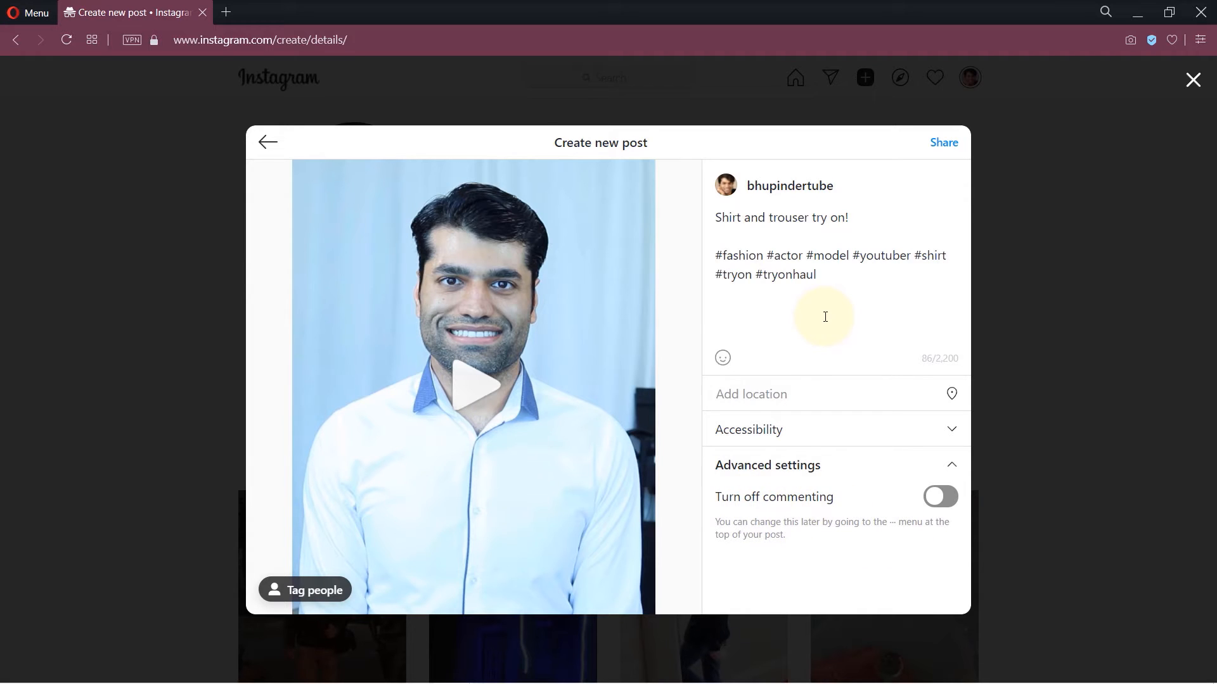
mouse_move(619, 339)
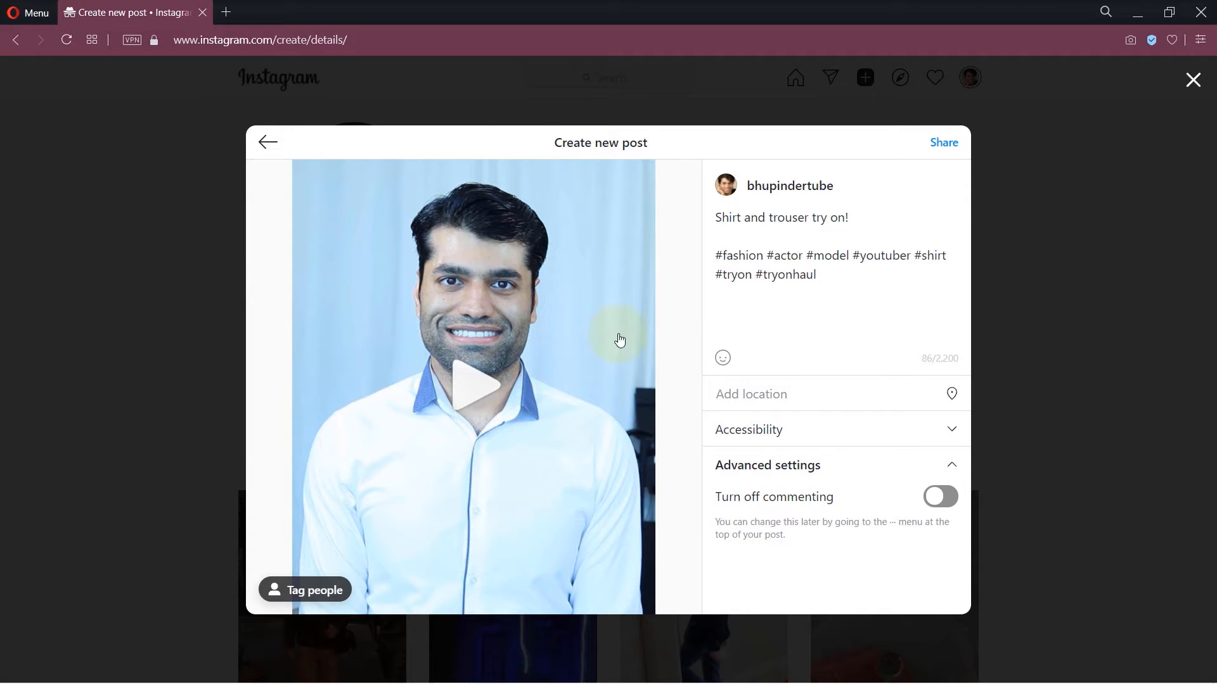
mouse_move(688, 316)
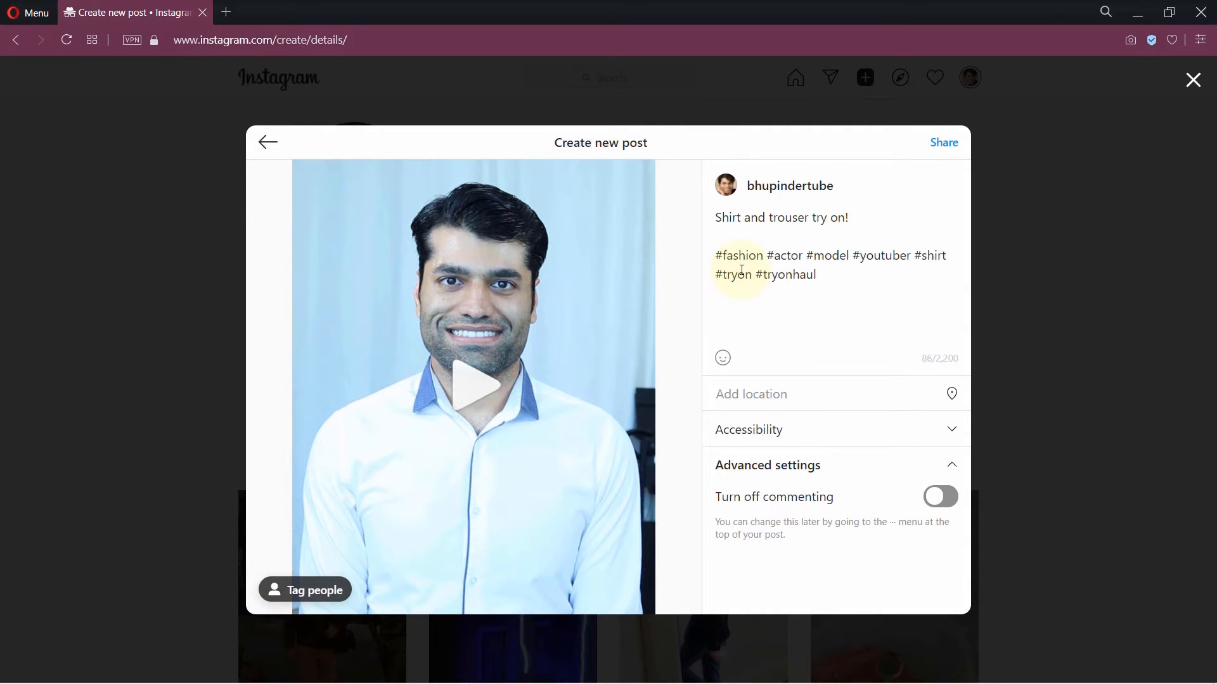
mouse_move(947, 145)
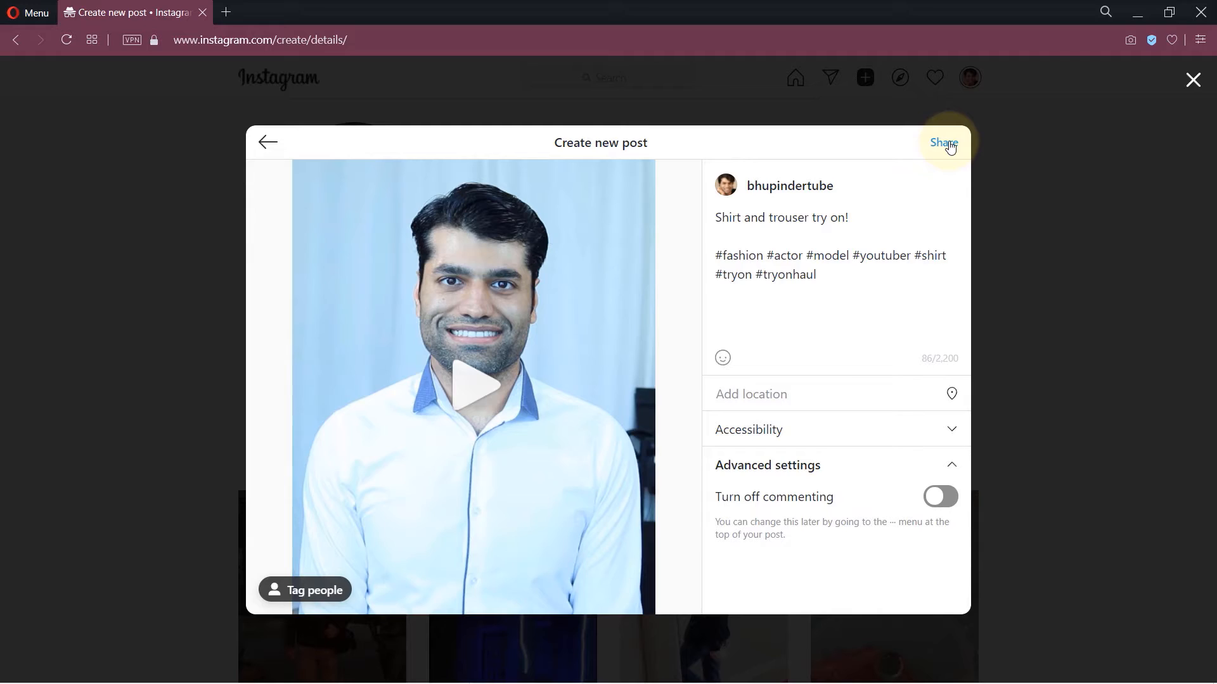
click(942, 143)
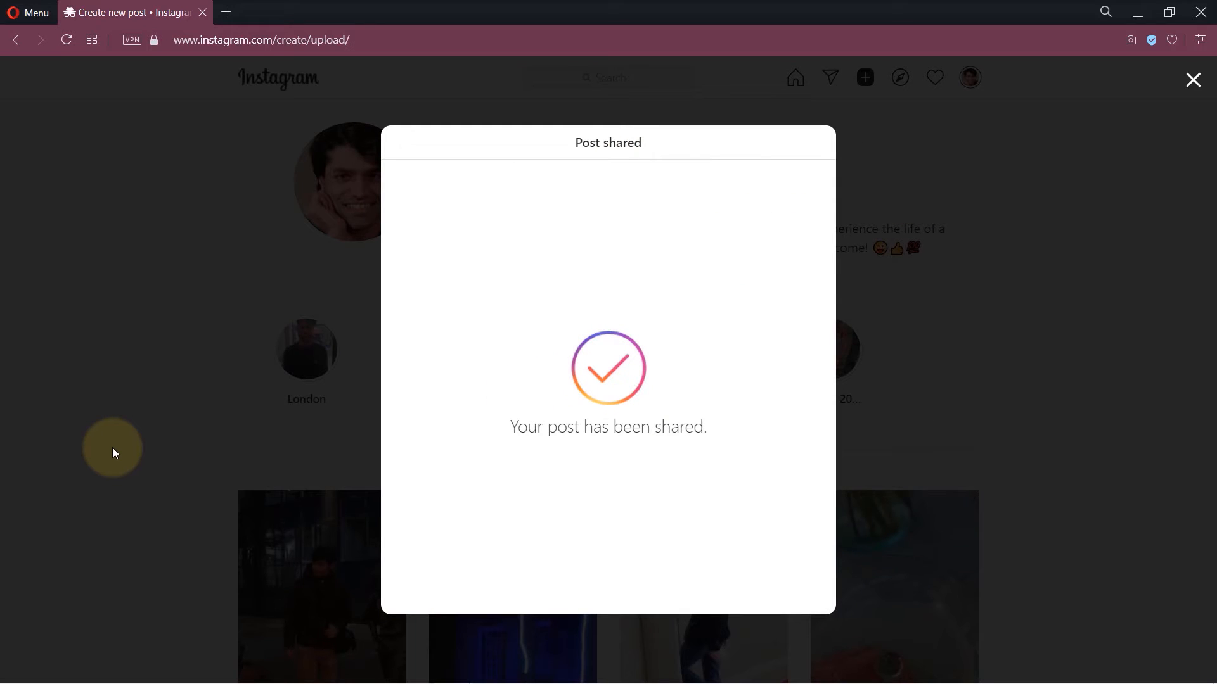
mouse_move(607, 382)
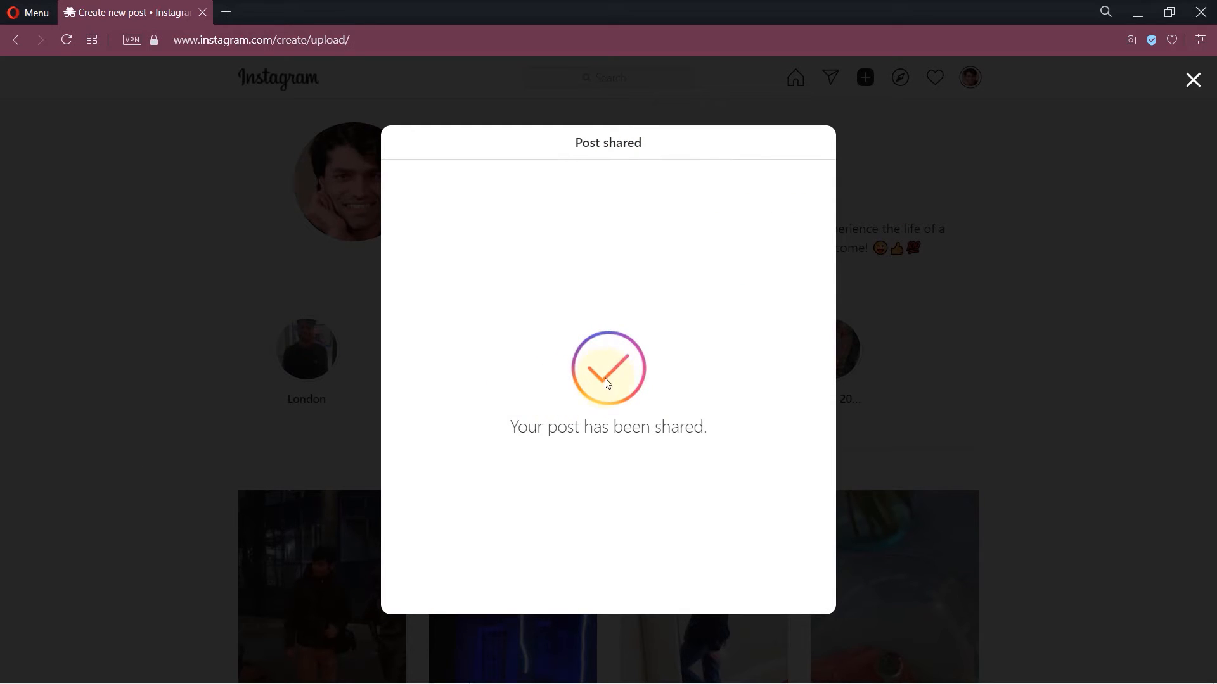
mouse_move(1193, 78)
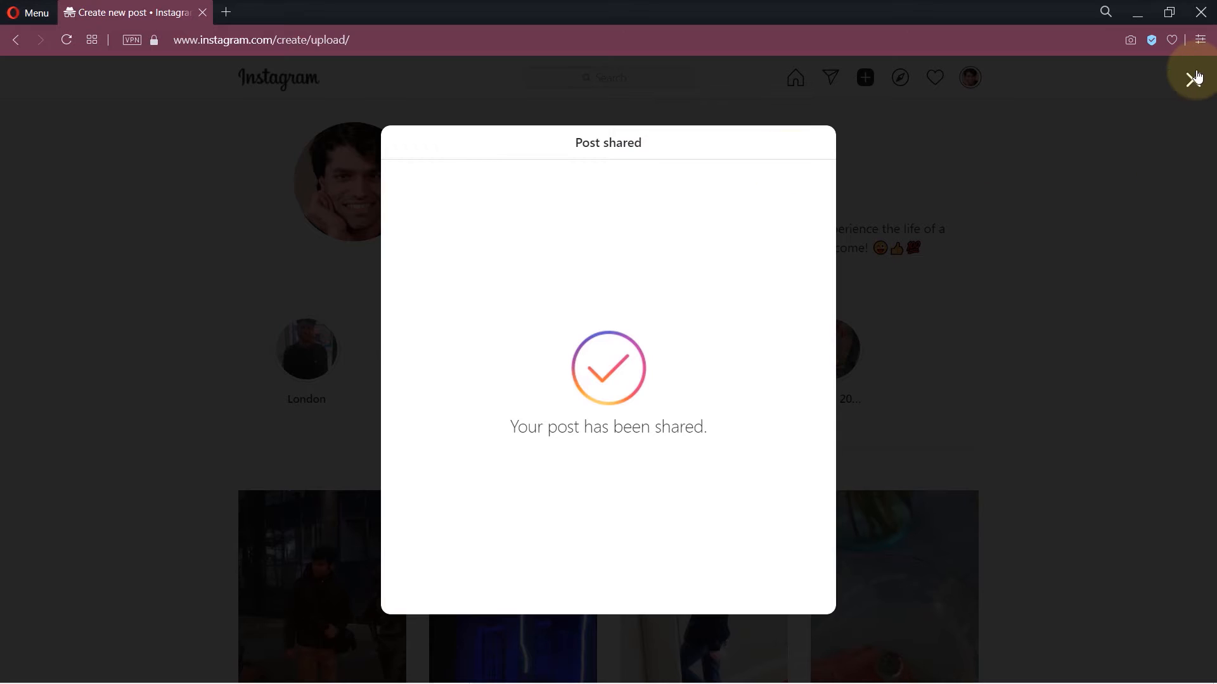
Close the Post shared dialog and reload the profile to show the new video
click(1194, 78)
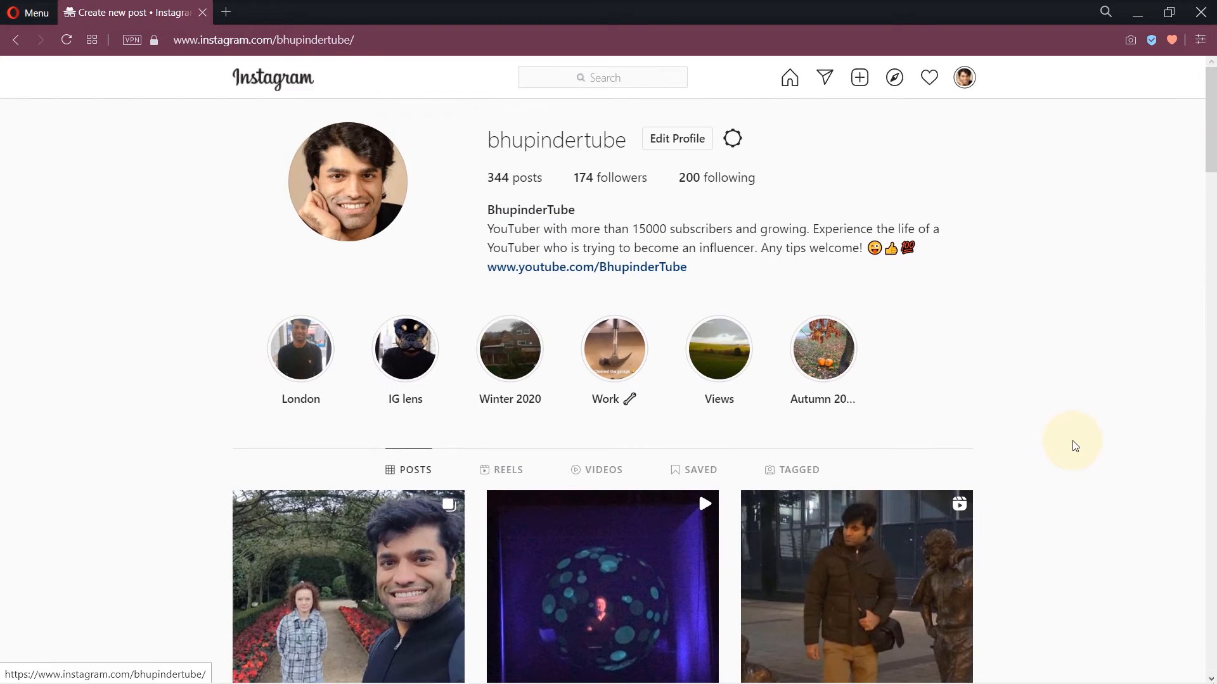
scroll(down, 3)
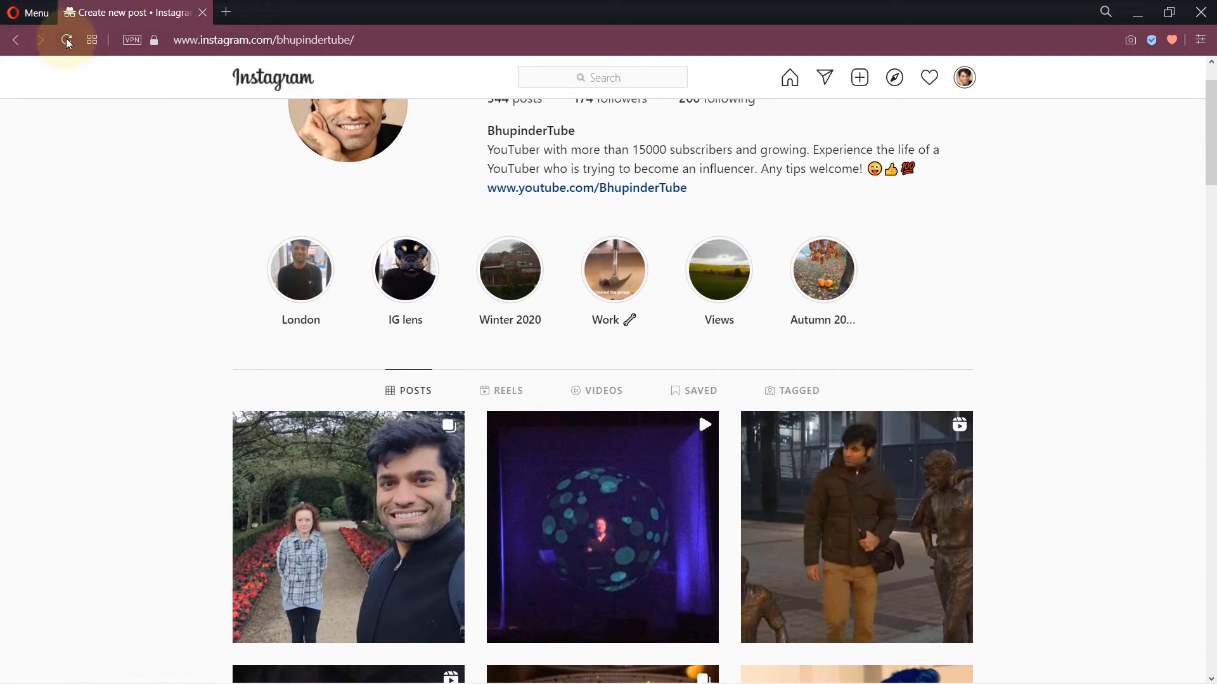
click(66, 39)
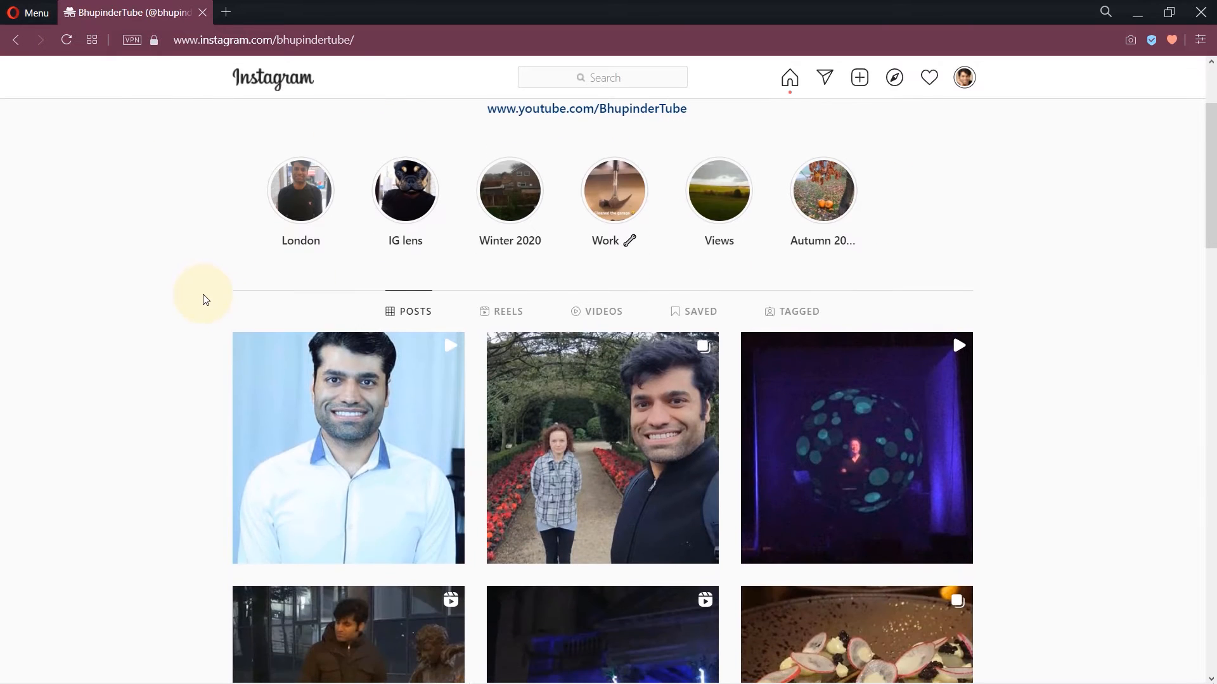
click(349, 448)
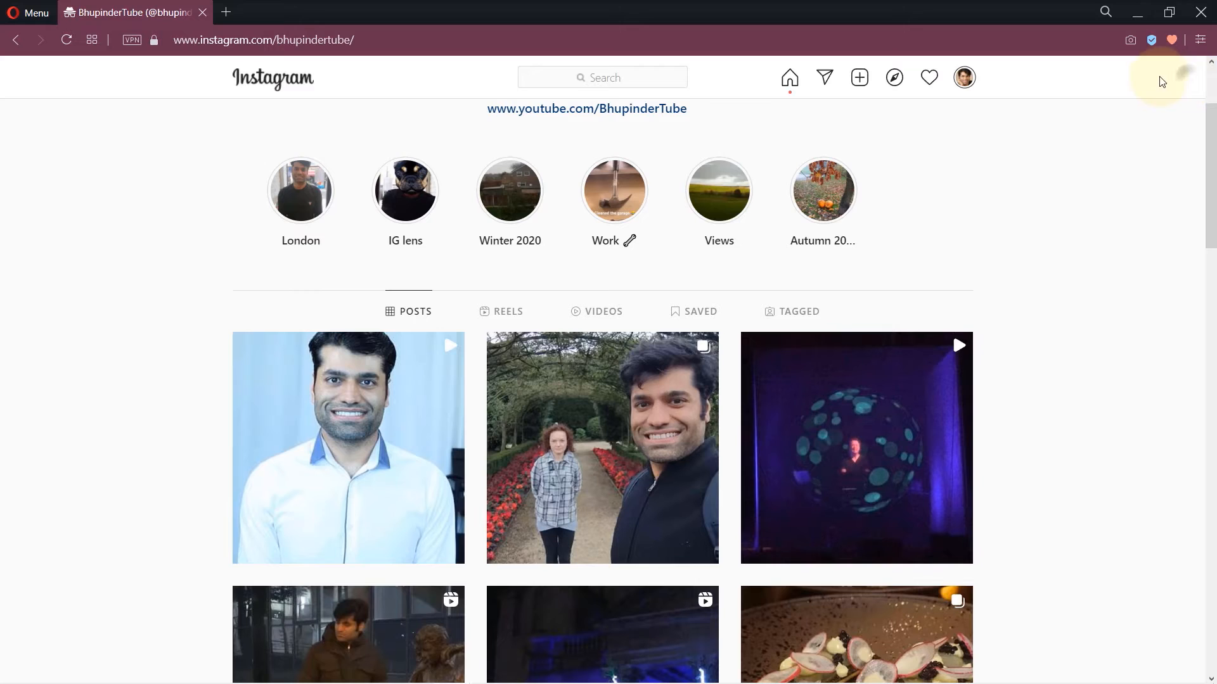
mouse_move(1057, 199)
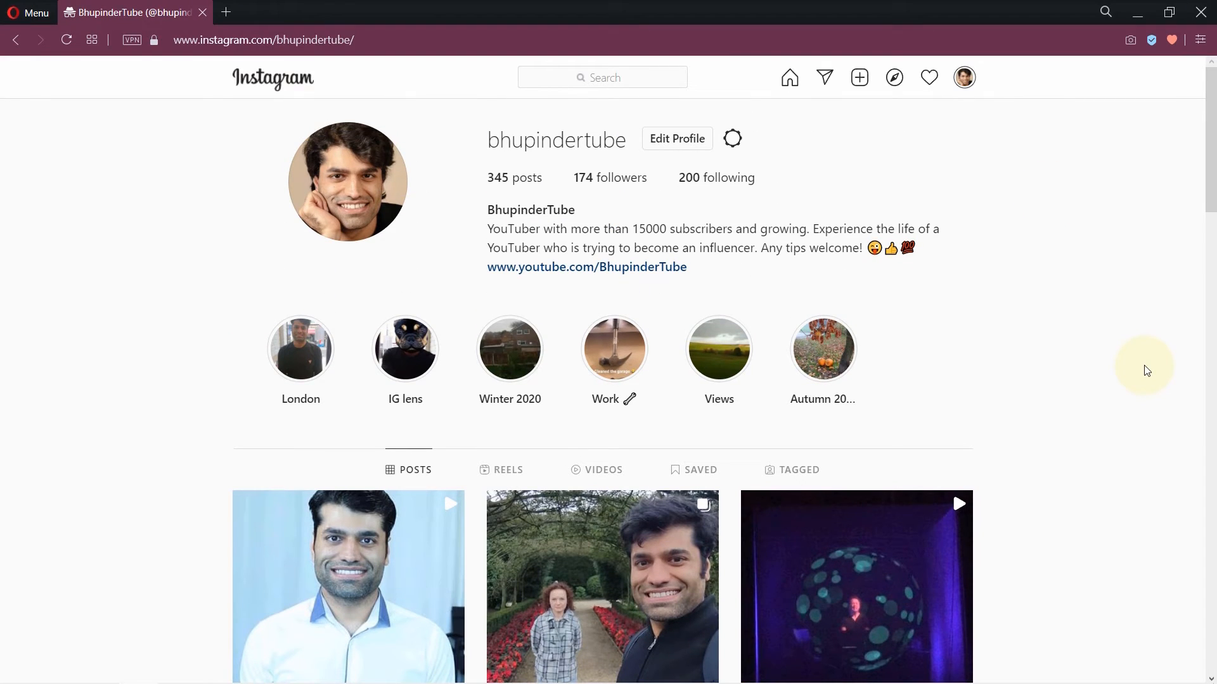
mouse_move(1140, 369)
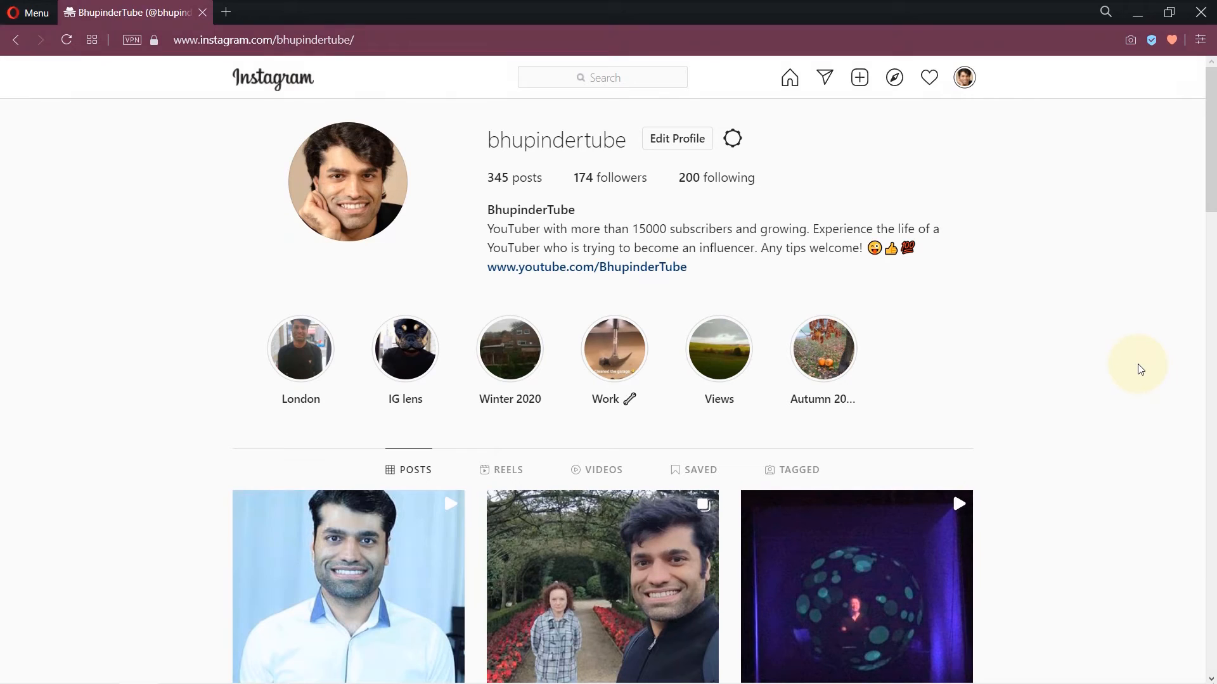
Start a new photo post and crop it to a 1:1 square
click(859, 77)
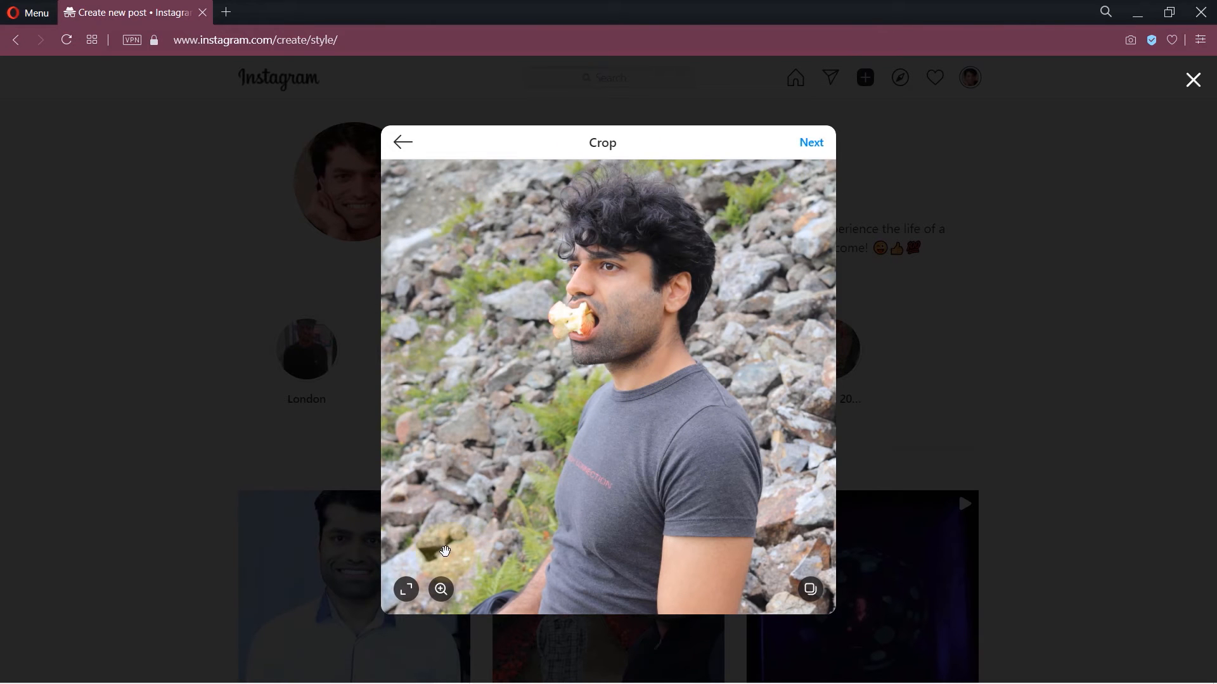
click(406, 589)
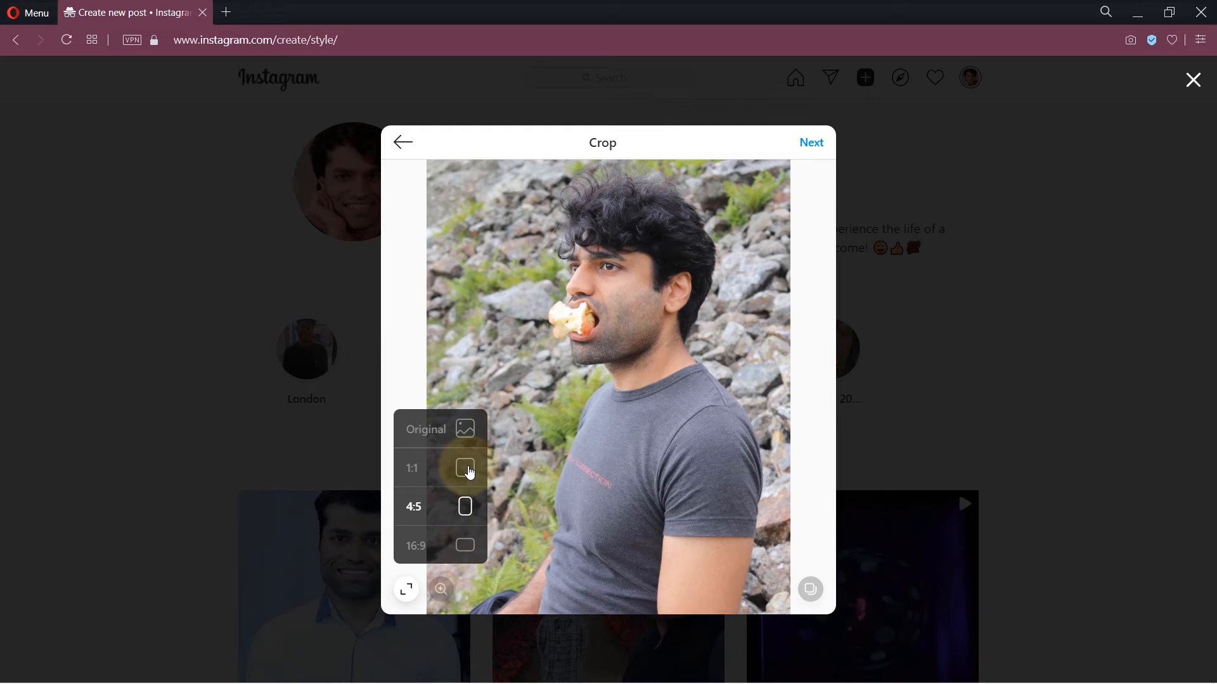
click(465, 468)
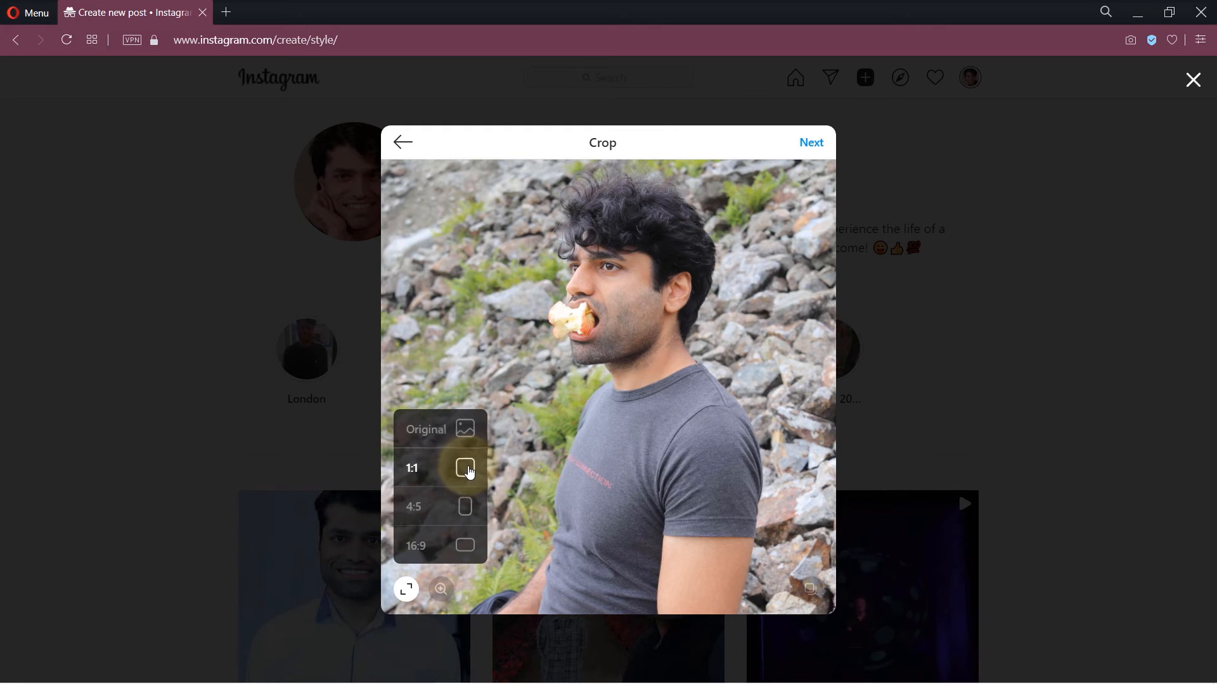
click(464, 468)
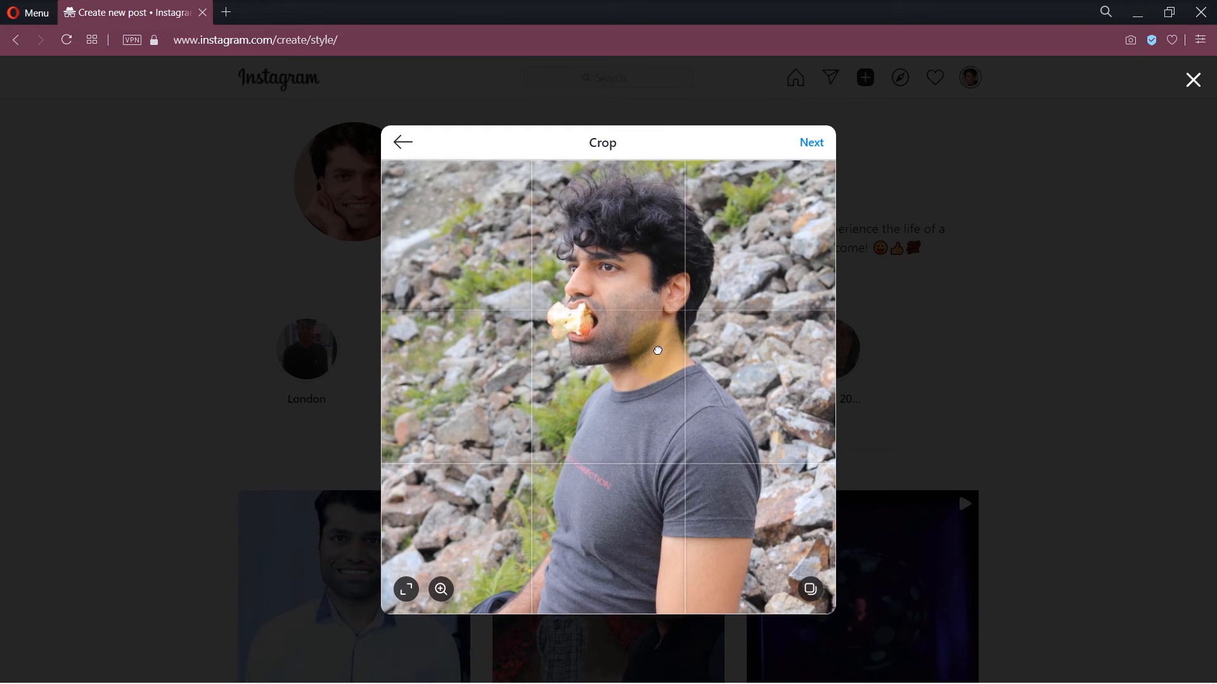
Reposition the man lower within the square crop and continue to filters
drag(656, 350, 638, 335)
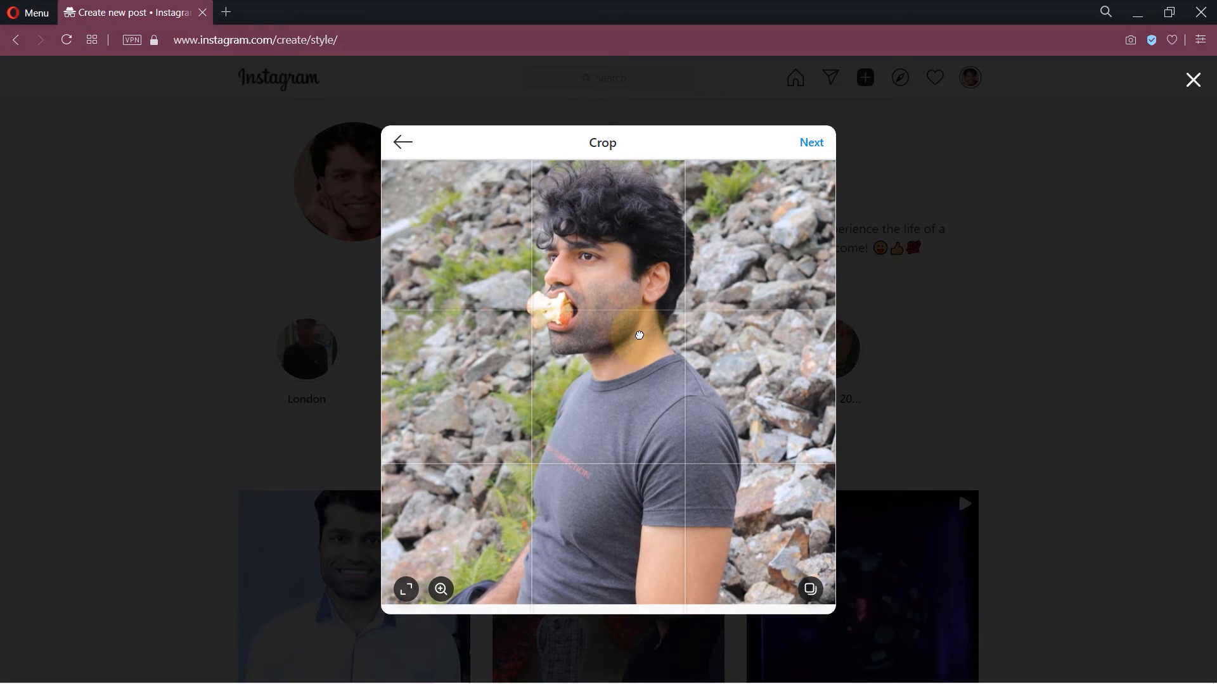
drag(638, 334, 638, 376)
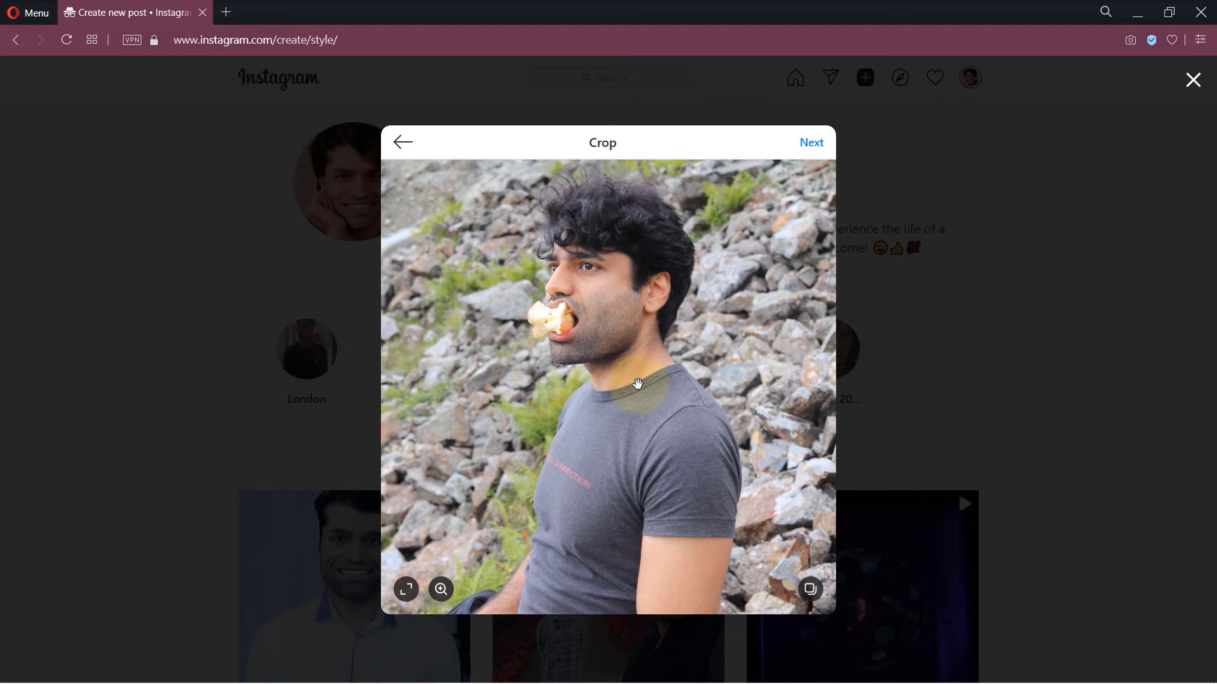
mouse_move(744, 408)
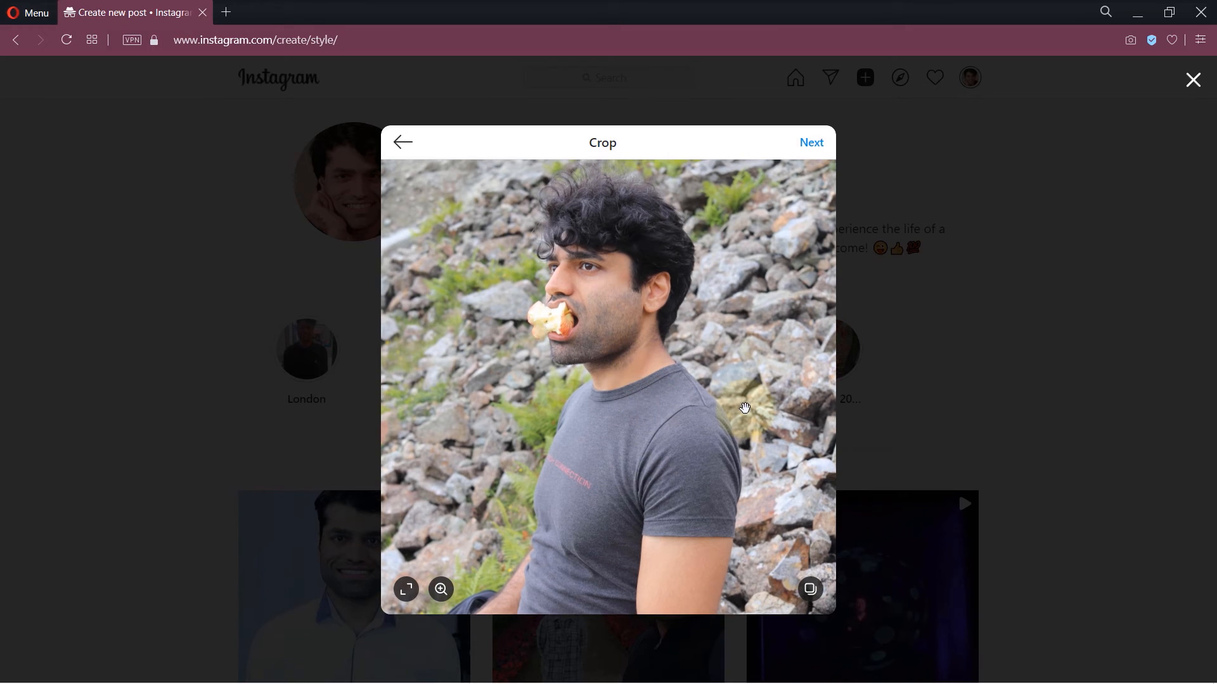
click(810, 588)
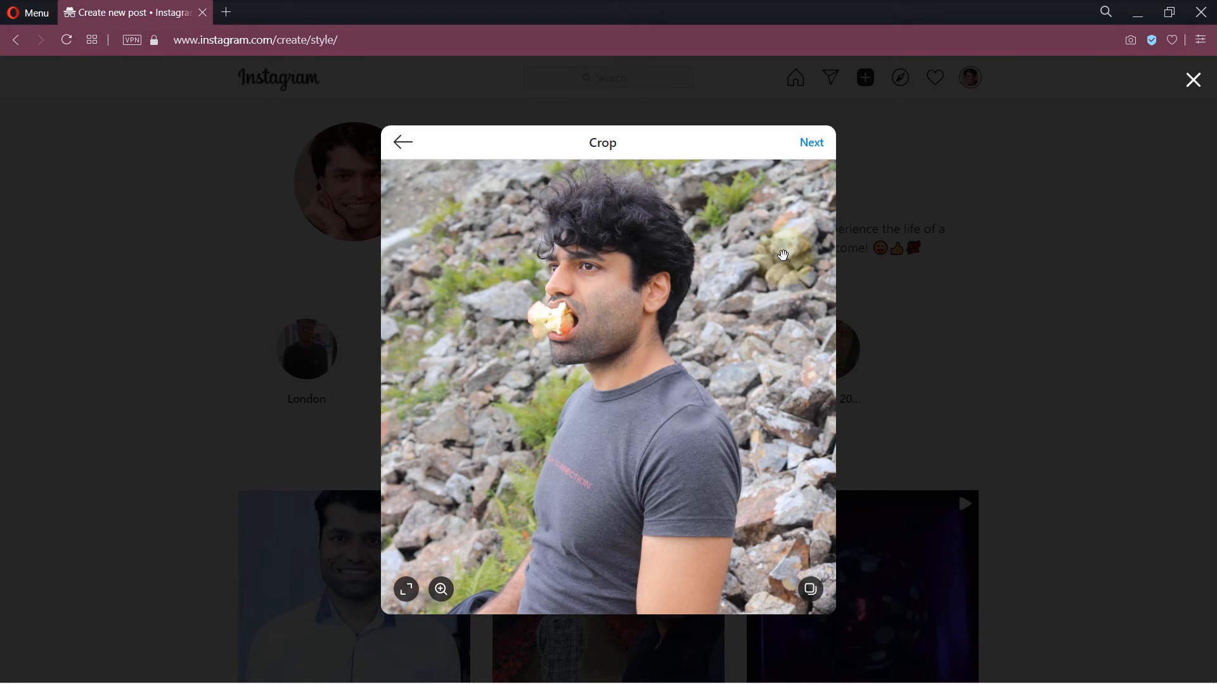
click(811, 142)
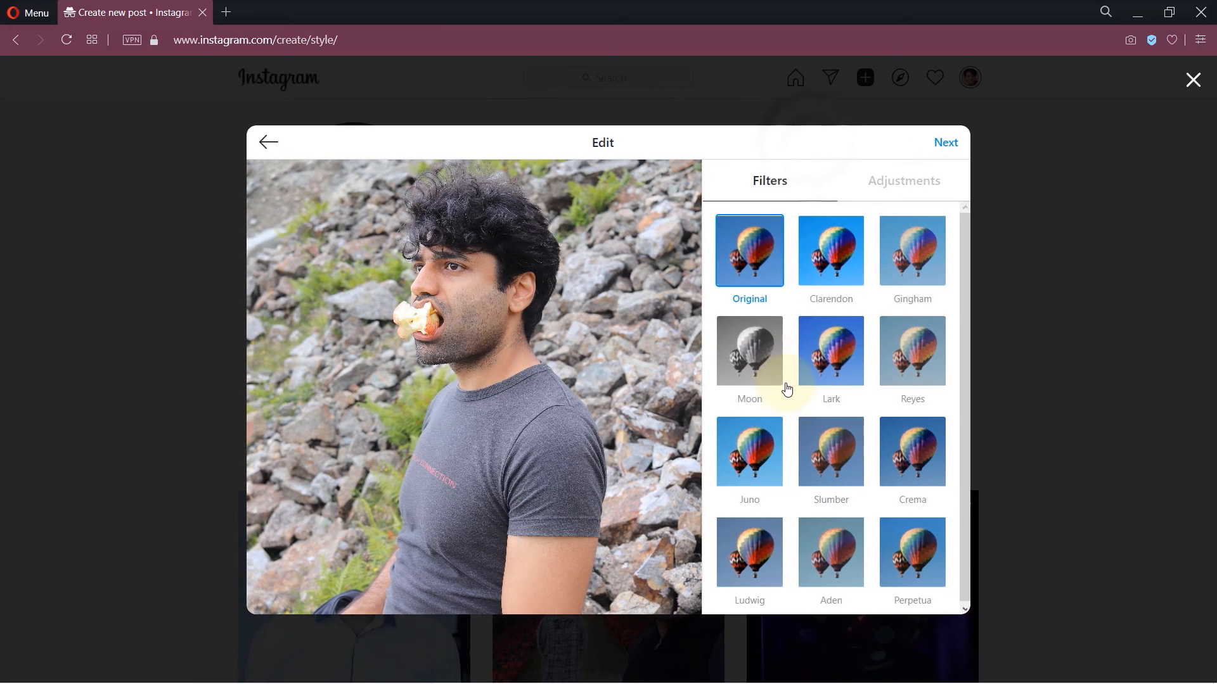
Preview Aden and Perpetua, keep the Original filter, and raise brightness to 13
click(830, 511)
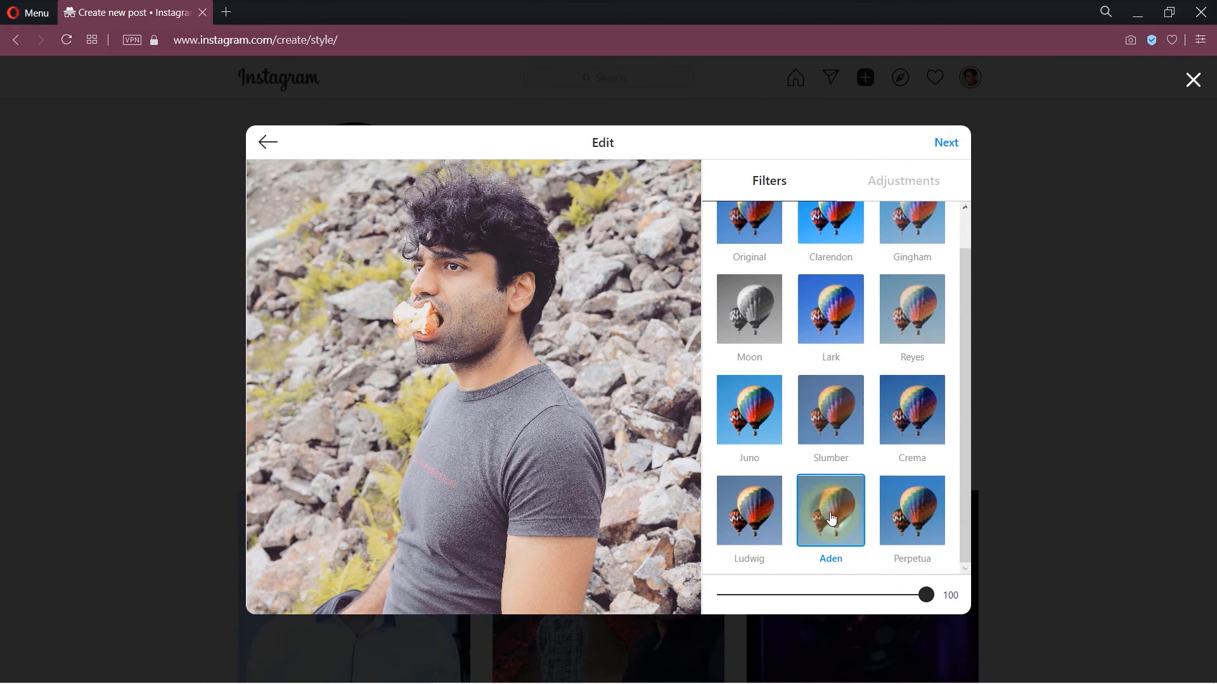
mouse_move(914, 527)
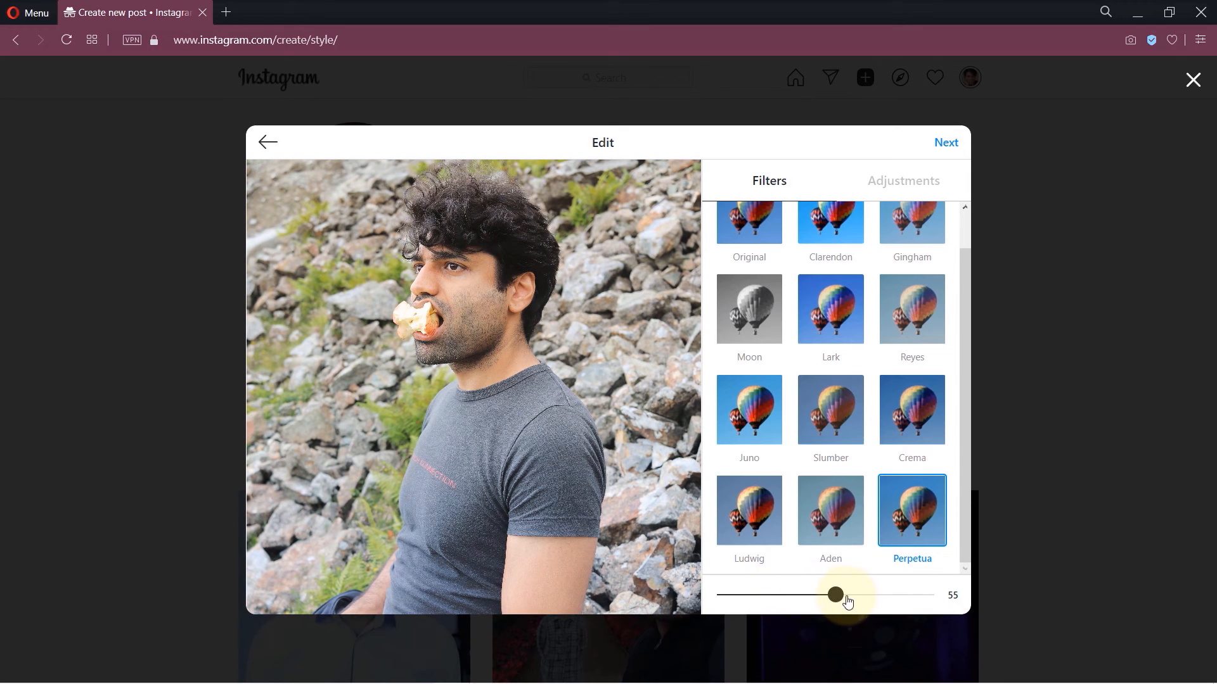
drag(835, 594, 927, 594)
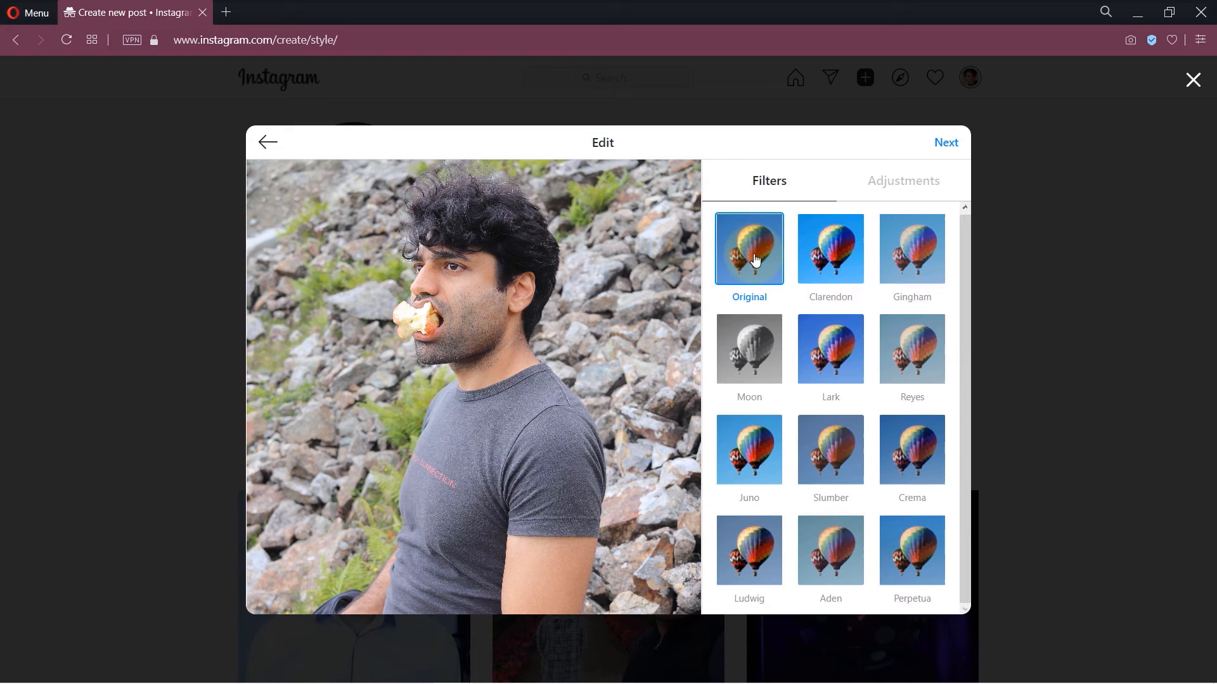
mouse_move(889, 184)
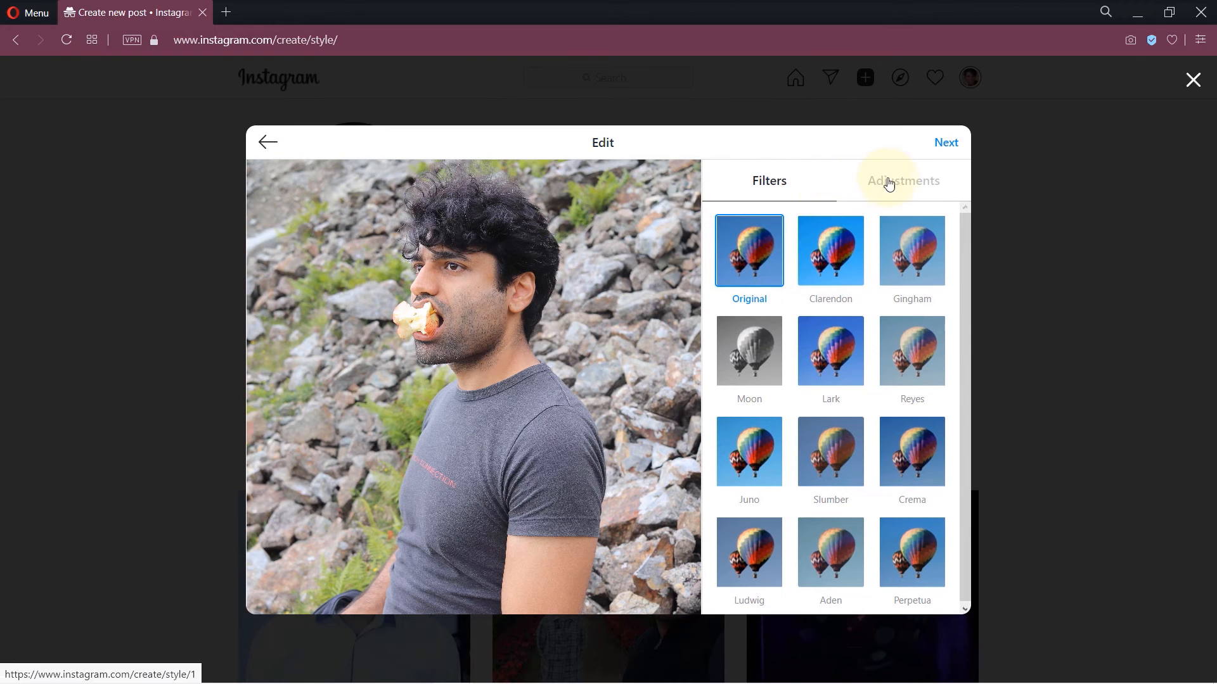
mouse_move(907, 185)
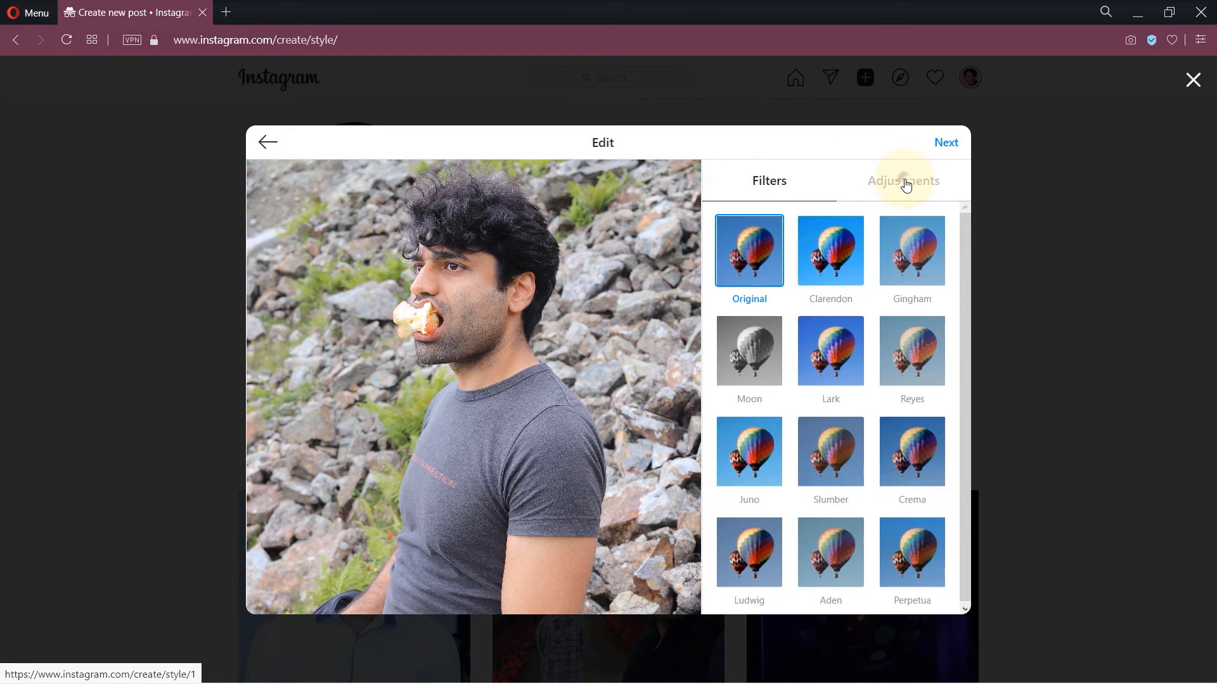
click(903, 180)
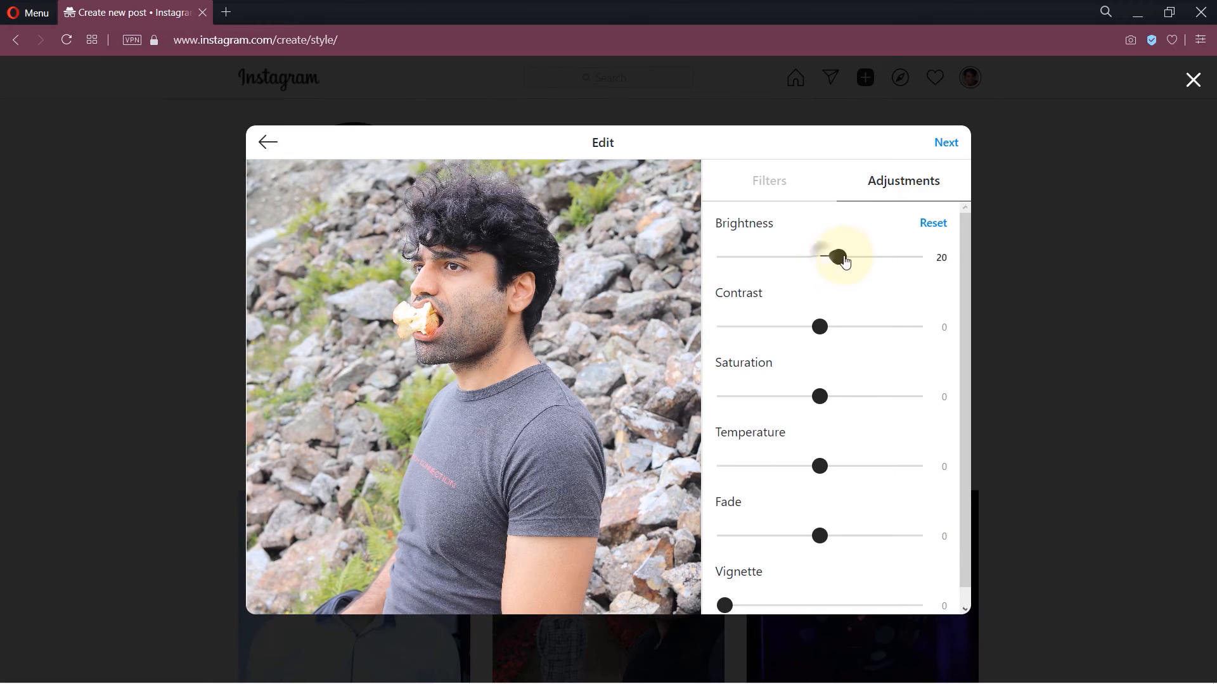
drag(842, 257, 832, 256)
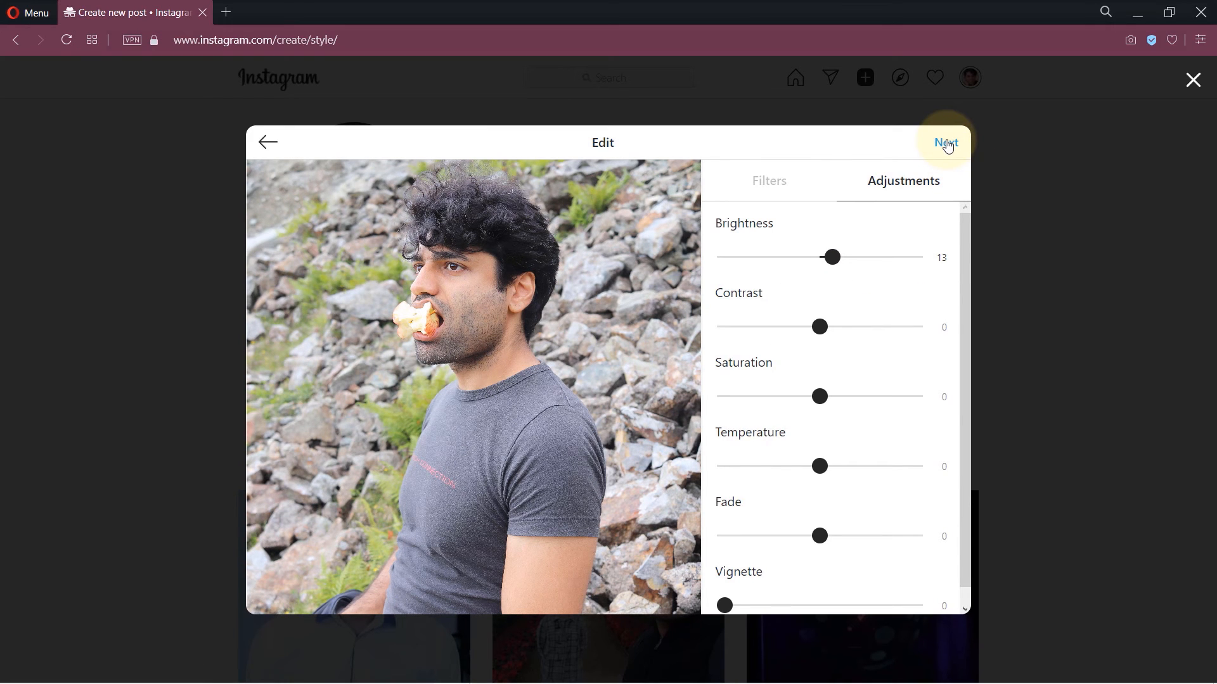
click(946, 141)
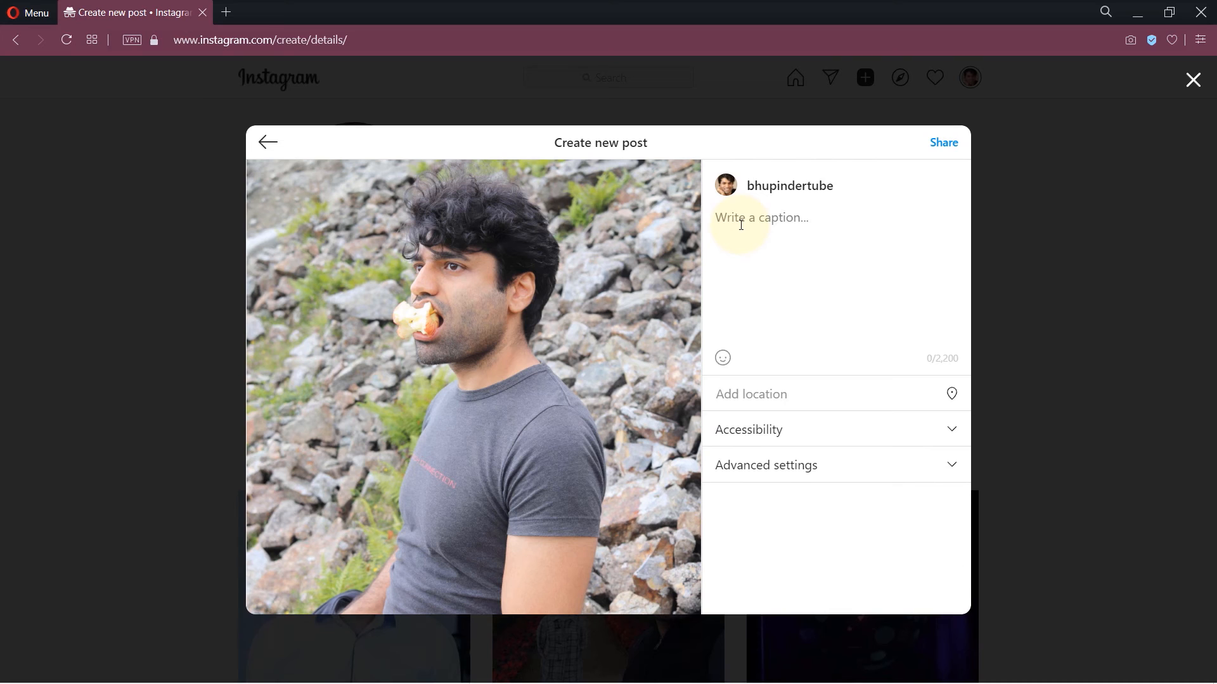
Caption the photo 'When you're hungry on a trek', tag Isle of Skye, Scotland, and share
text(When you're hungry on a trek and you're confronted by an amazing view 😂)
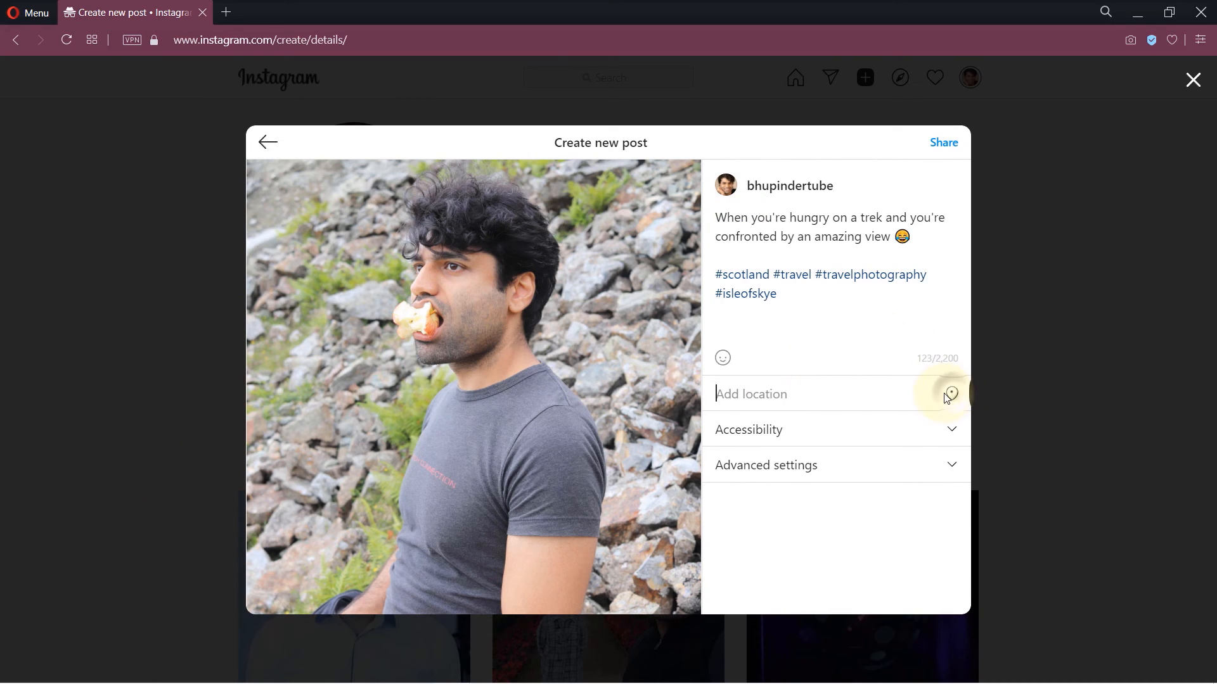
text(ise)
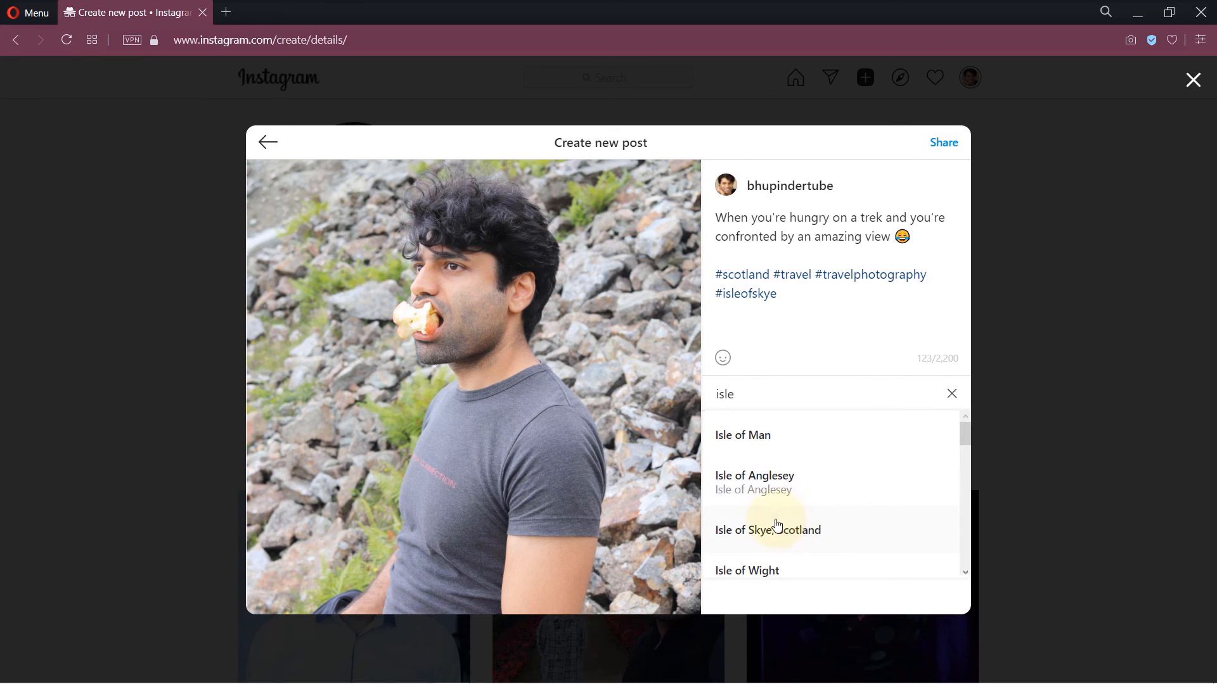
click(768, 530)
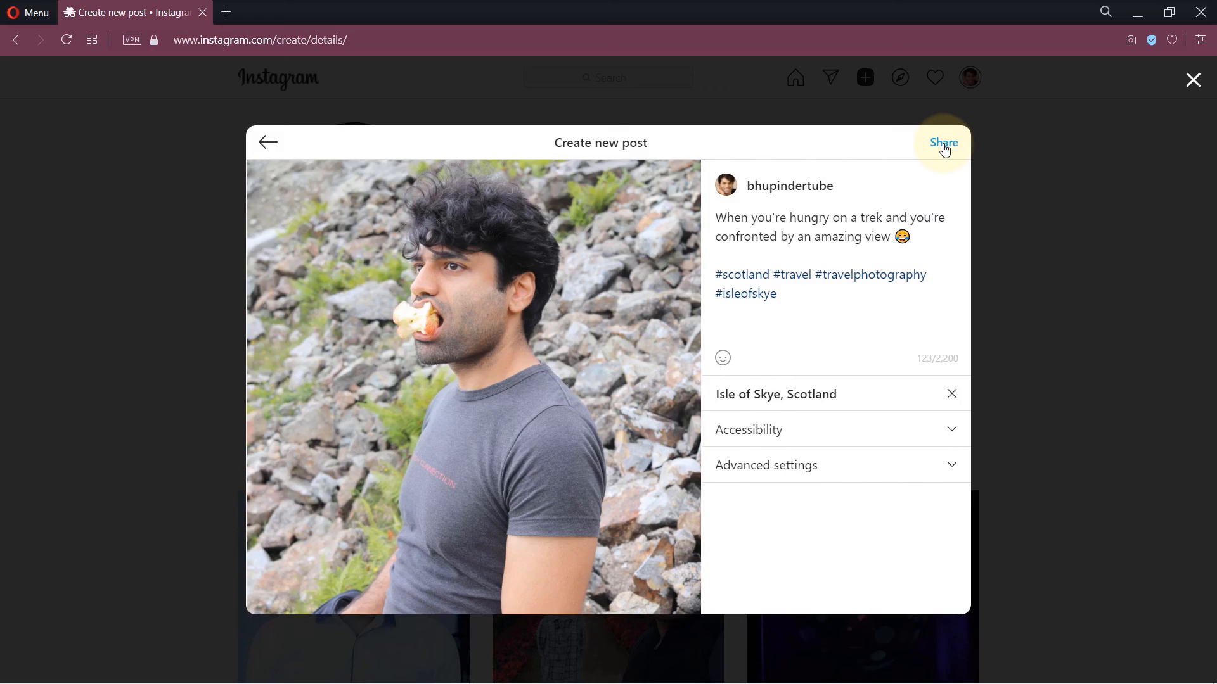
click(945, 142)
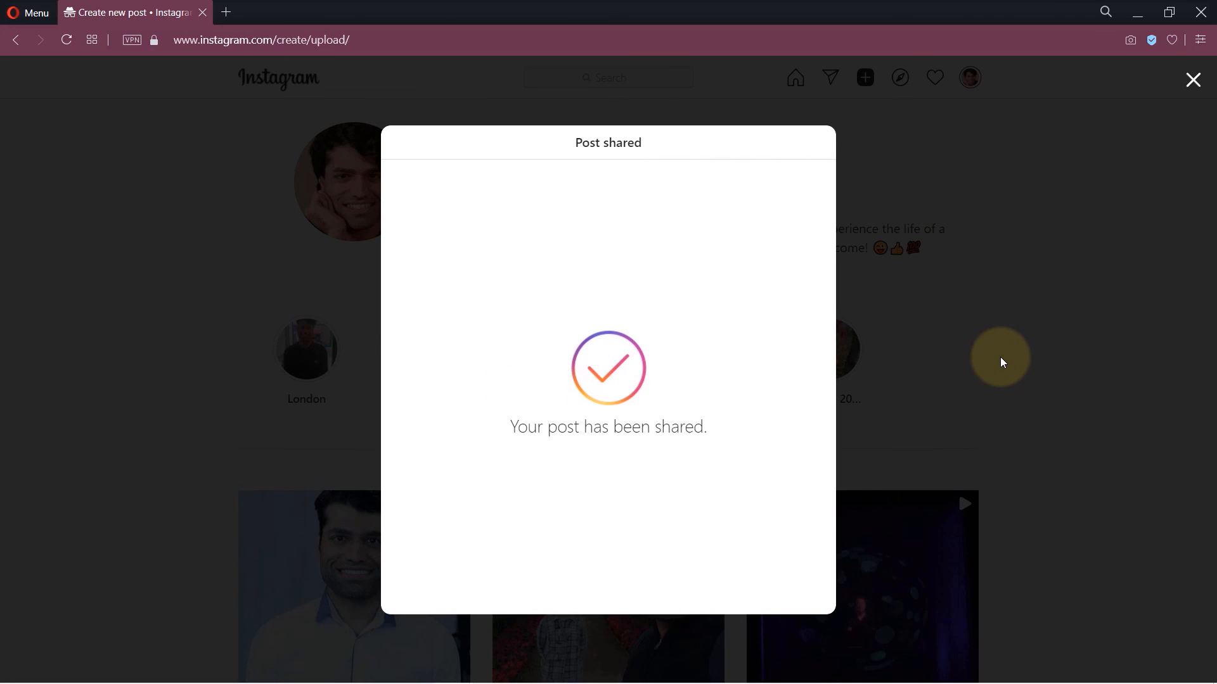
mouse_move(1193, 80)
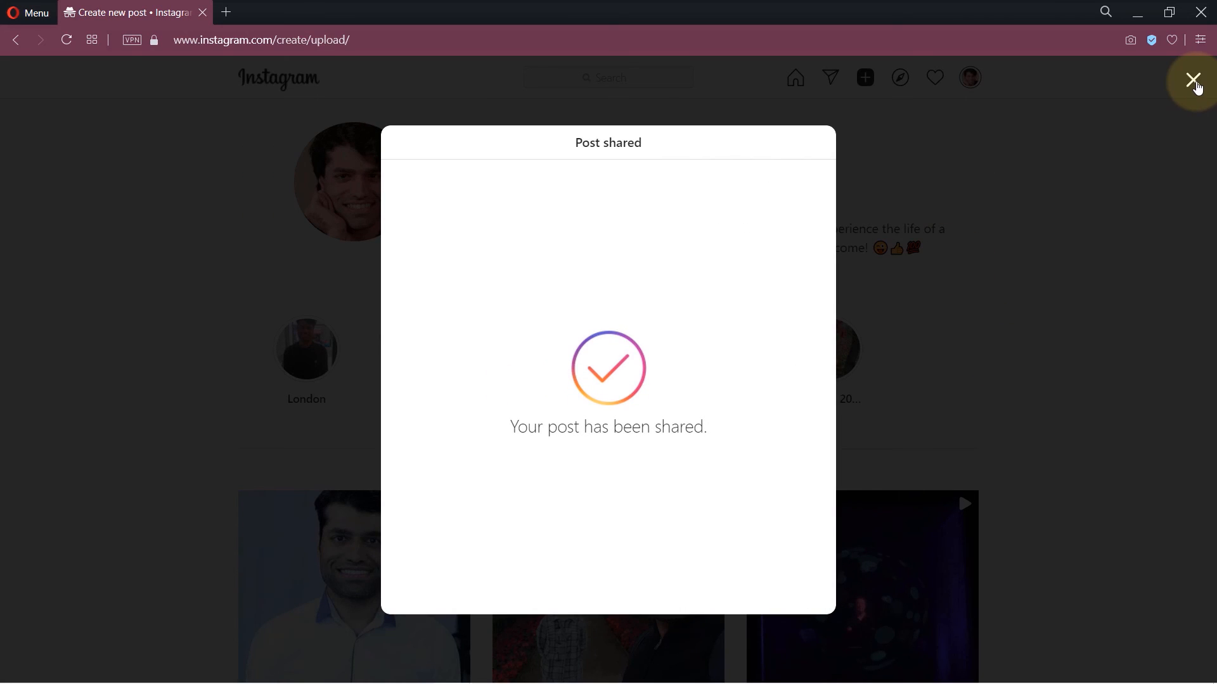
Dismiss the Post shared confirmation and scroll down to the rocky-hillside photo leading the posts grid
click(1192, 79)
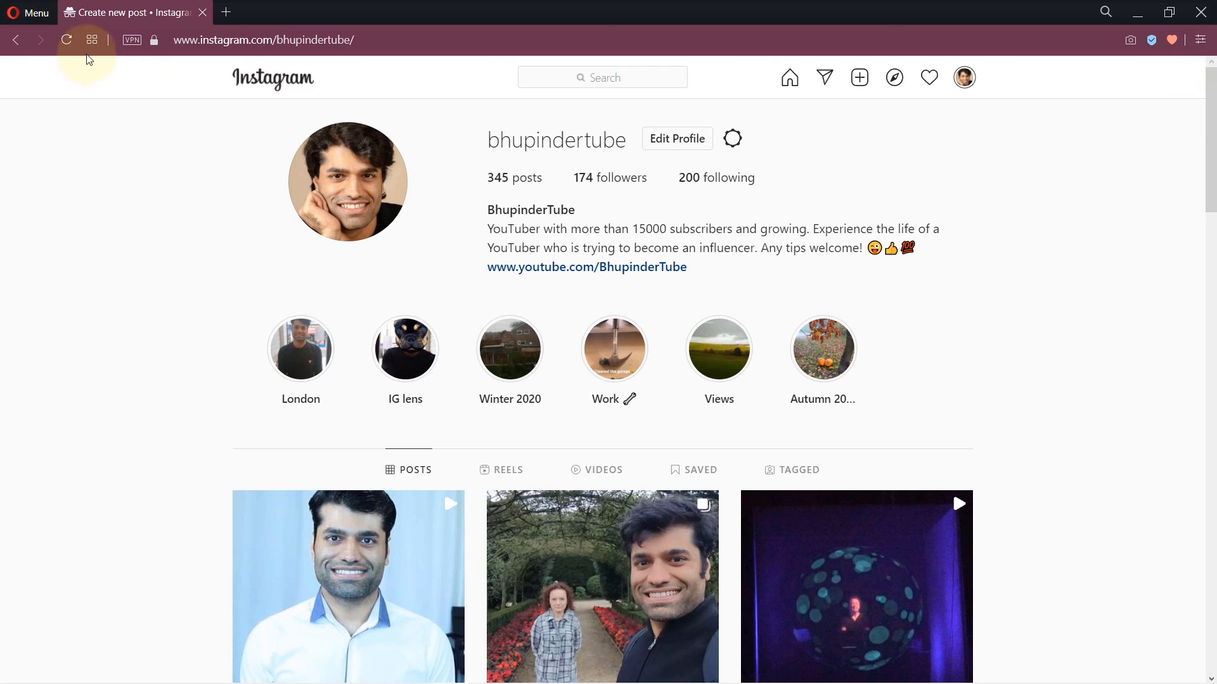
scroll(down, 3)
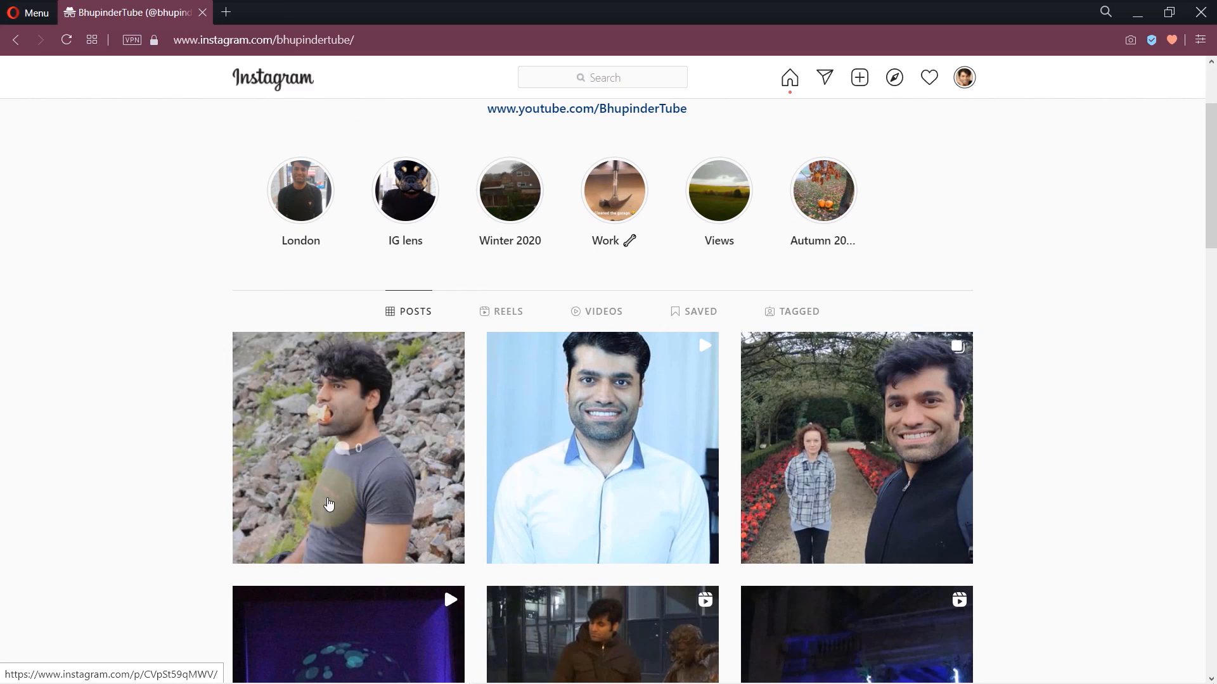